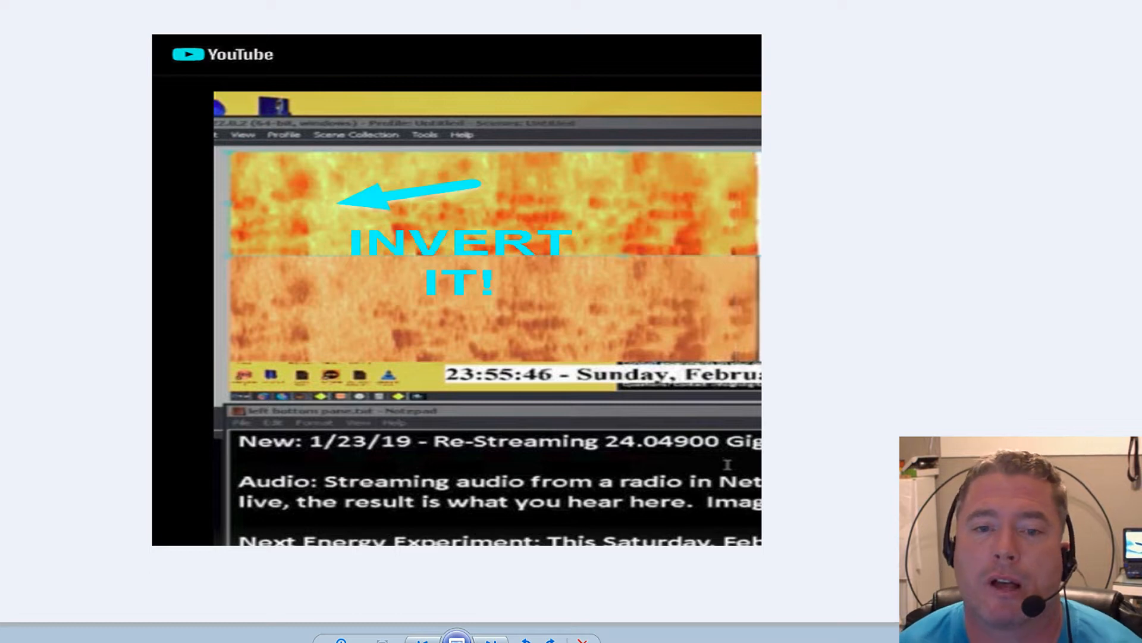
mouse_move(316, 311)
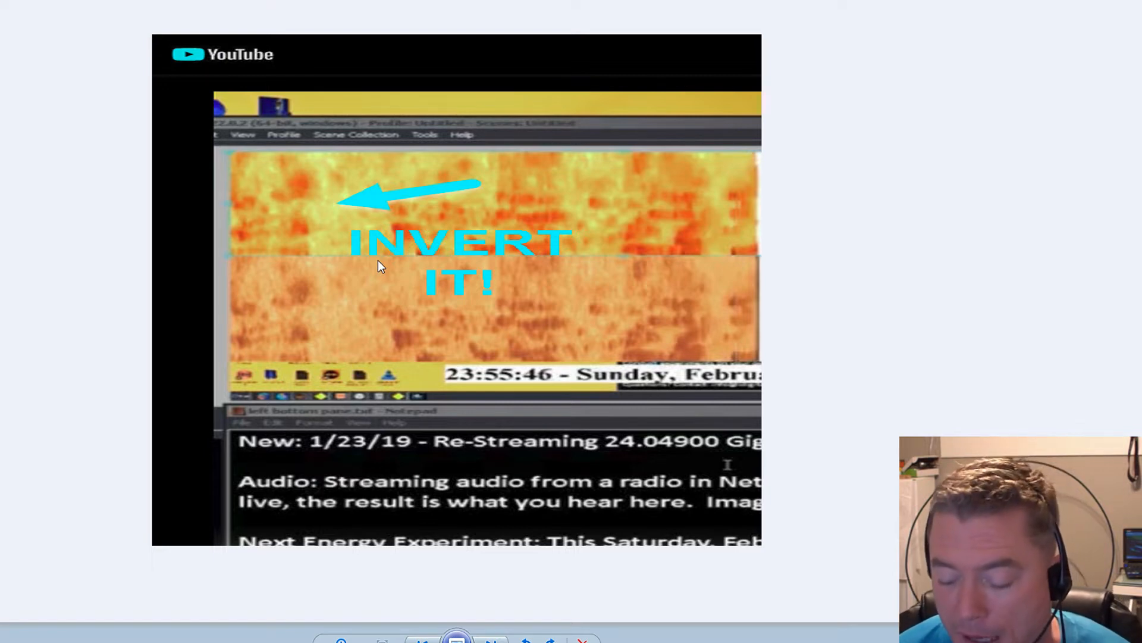
mouse_move(516, 623)
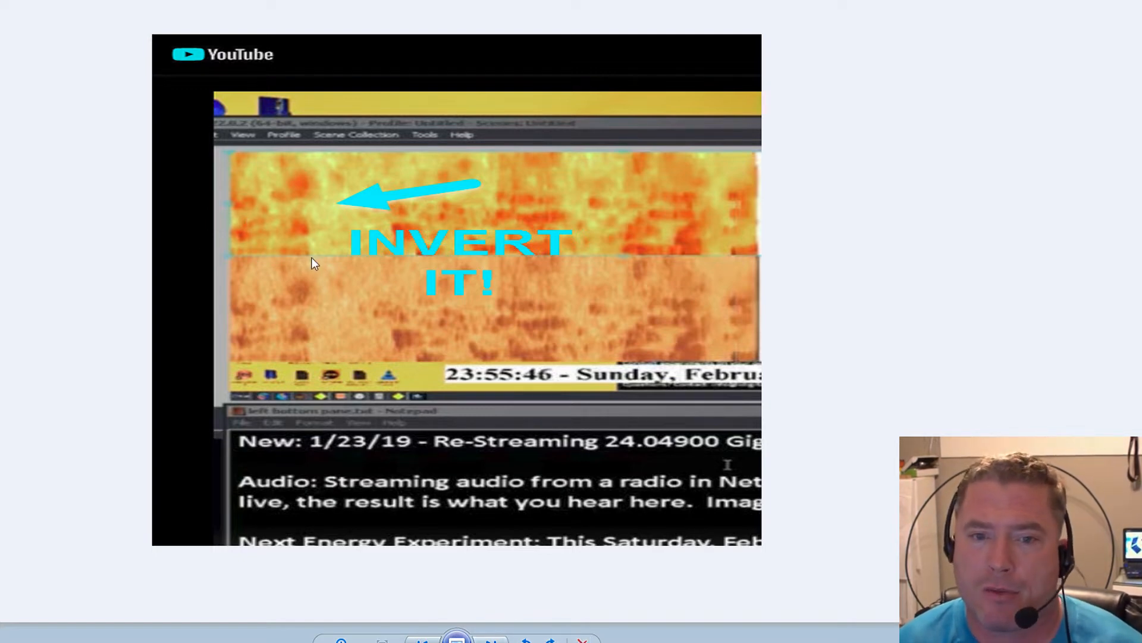
mouse_move(300, 346)
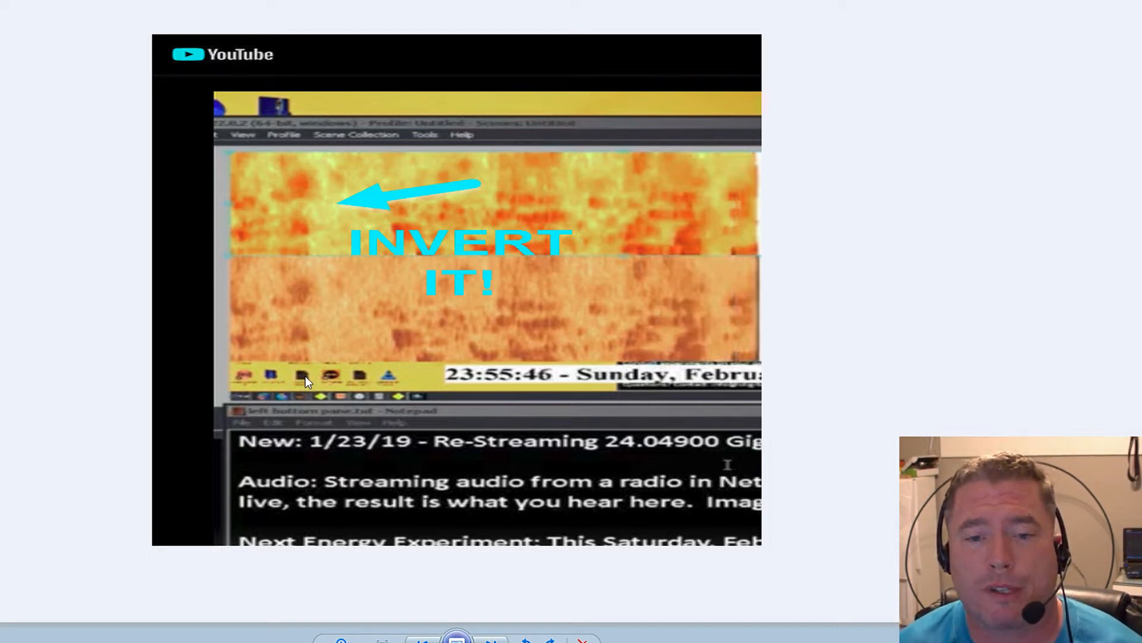
mouse_move(357, 399)
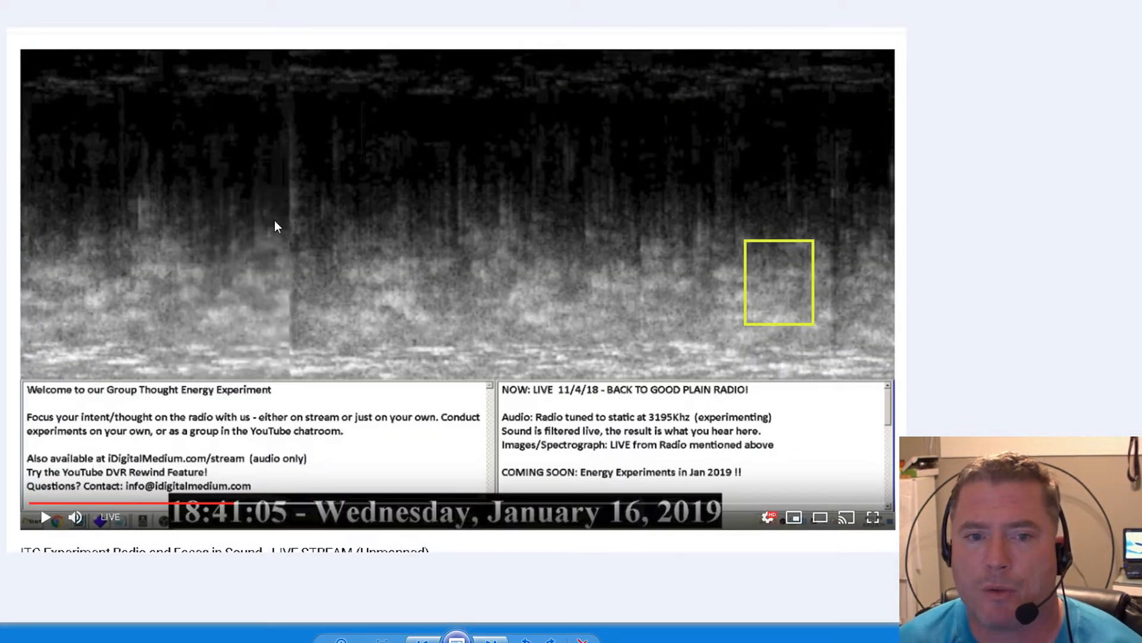
mouse_move(595, 348)
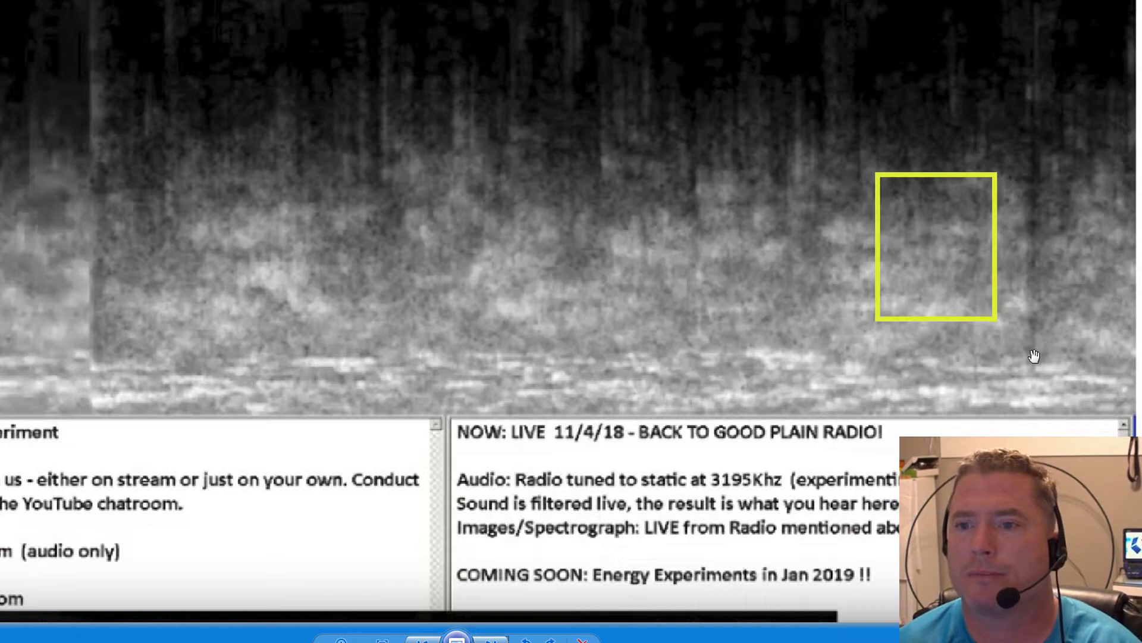
mouse_move(948, 305)
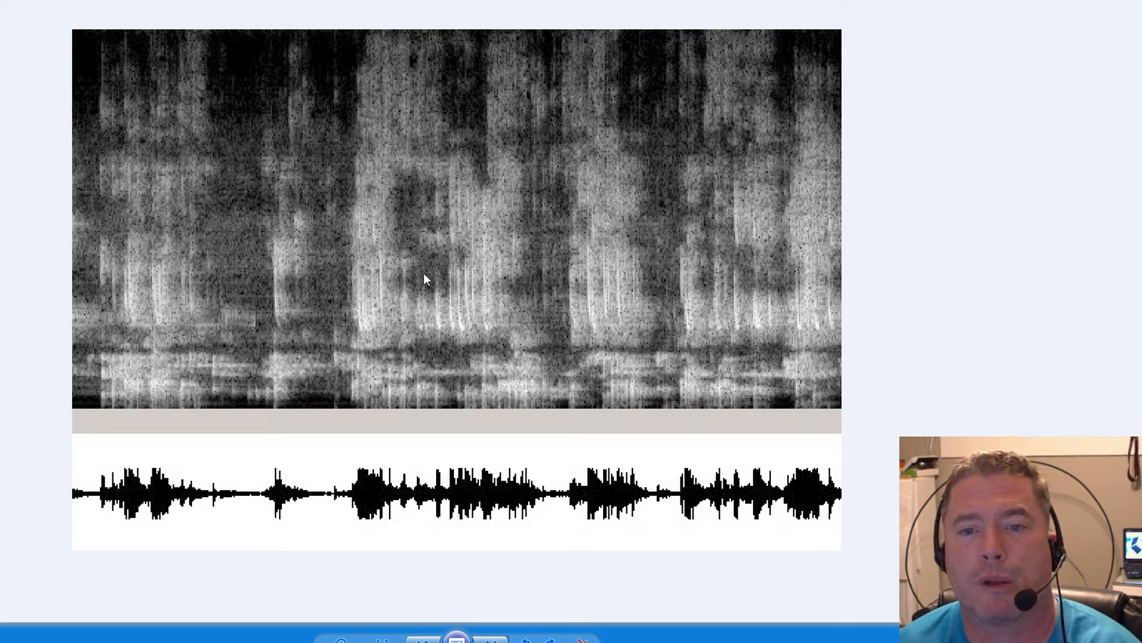
mouse_move(572, 297)
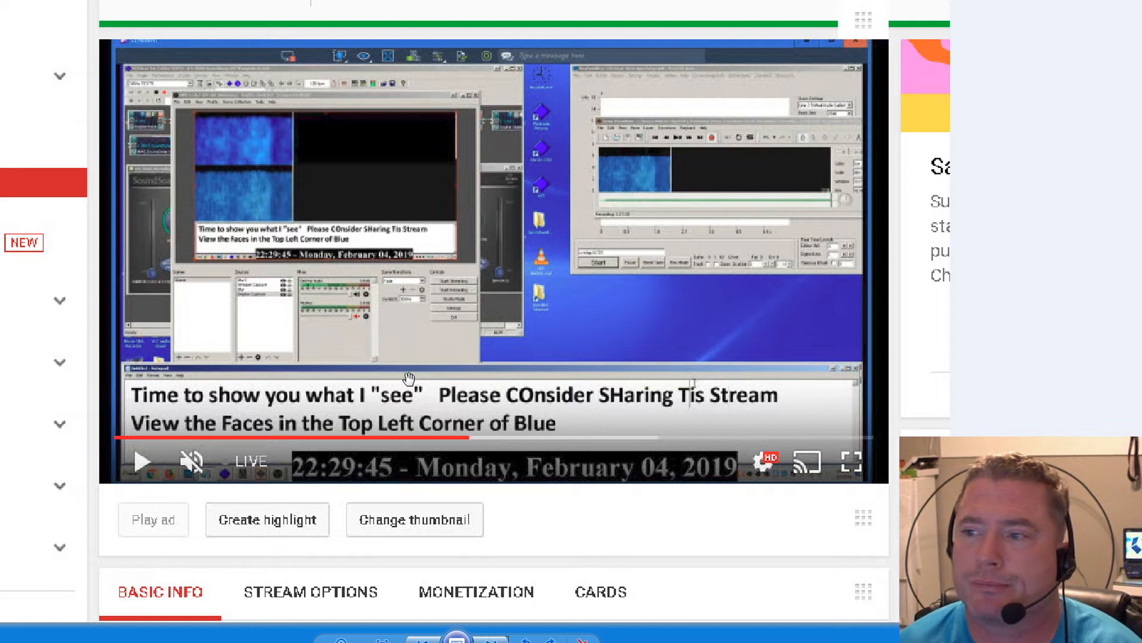
mouse_move(368, 173)
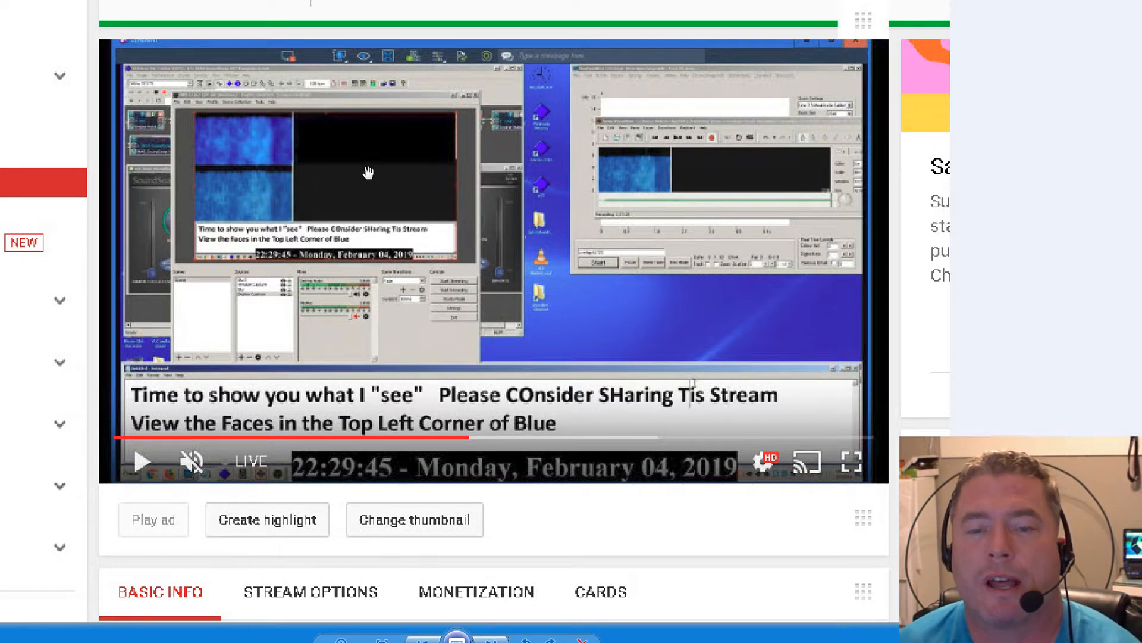
mouse_move(399, 219)
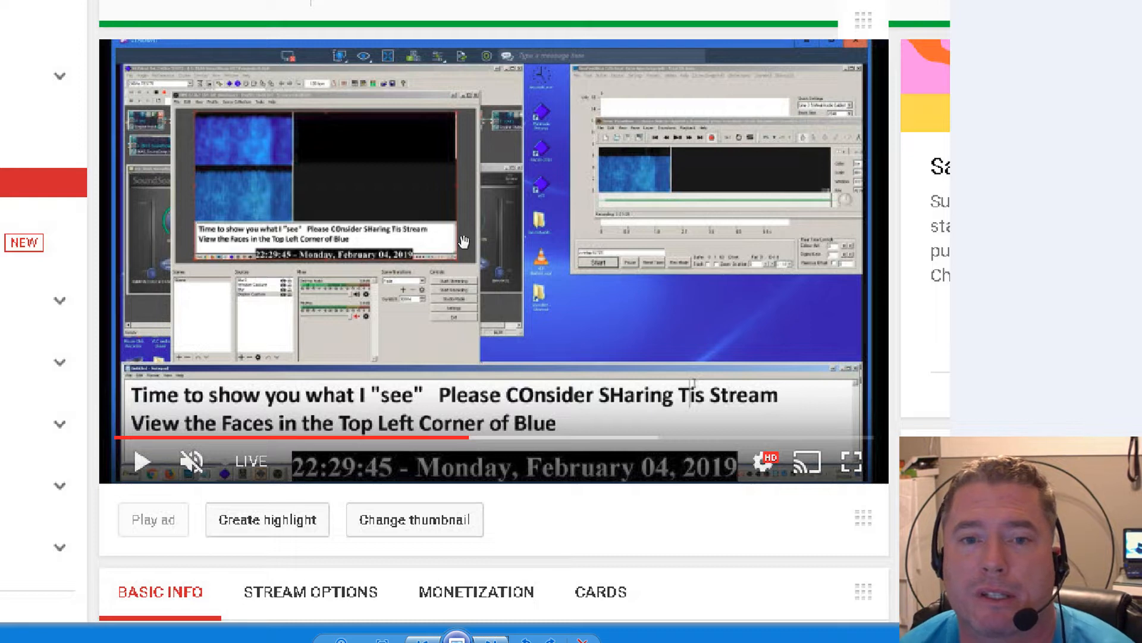
mouse_move(630, 222)
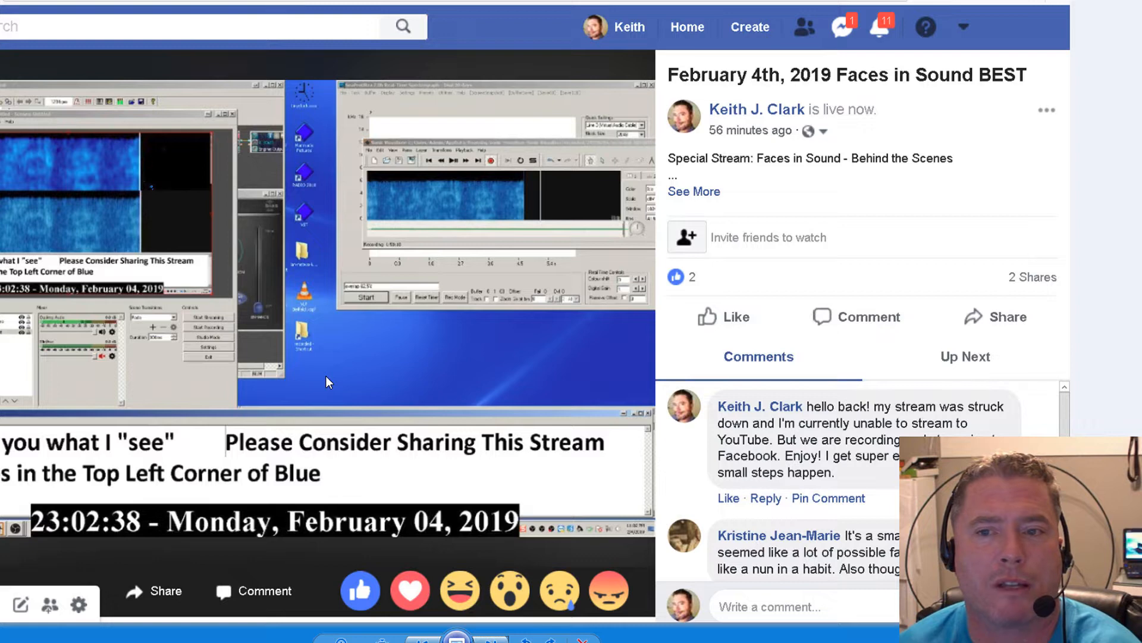
mouse_move(714, 252)
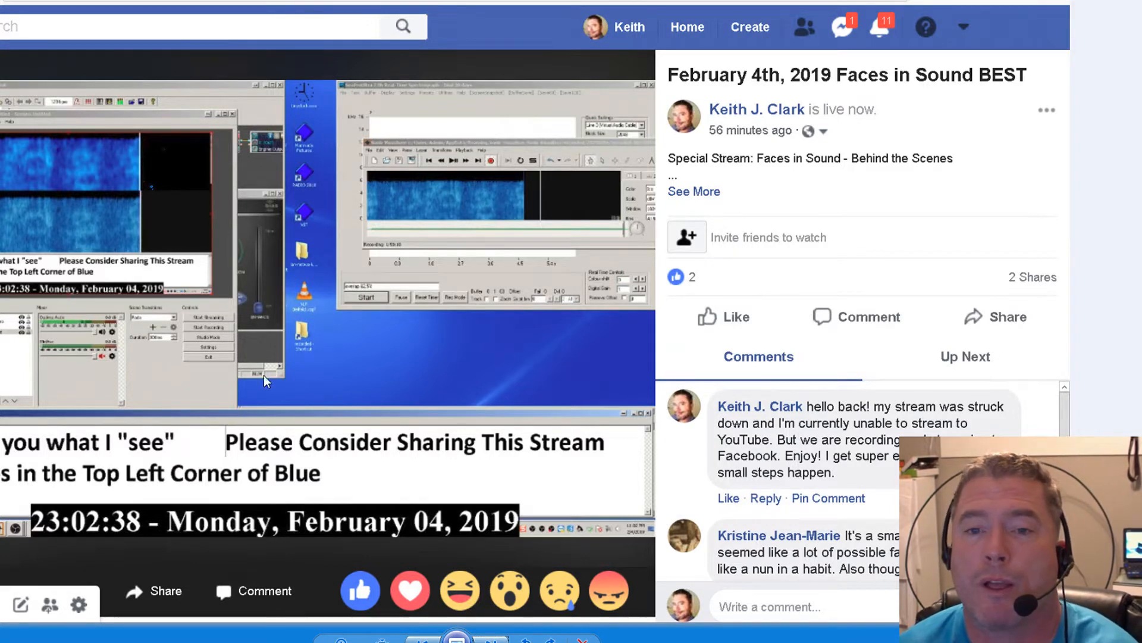
mouse_move(346, 350)
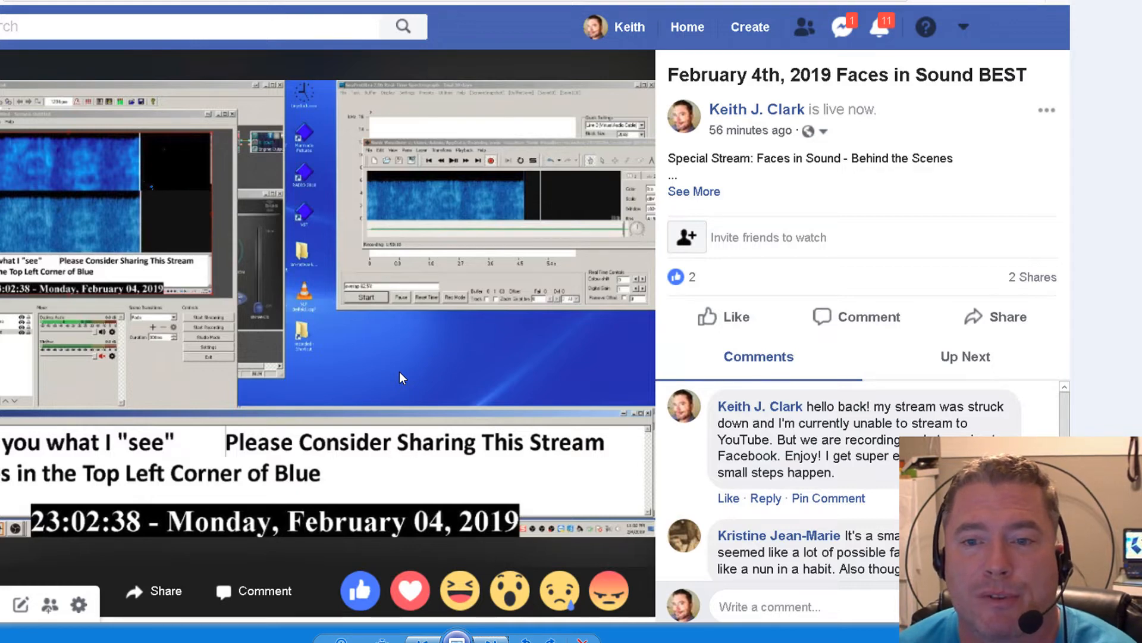
mouse_move(105, 323)
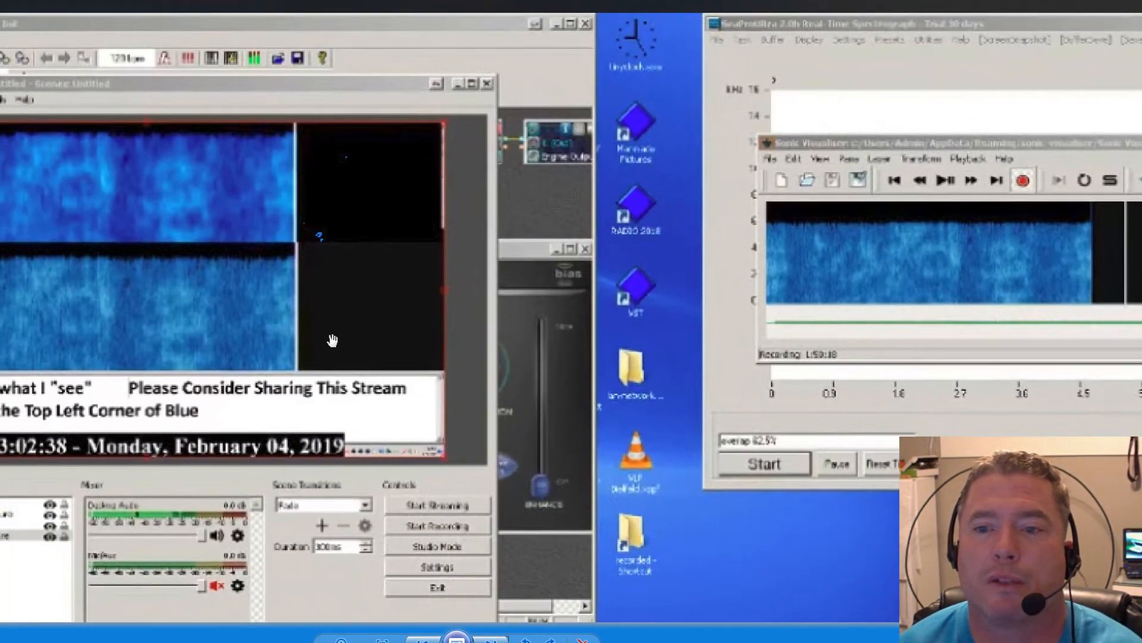
mouse_move(925, 284)
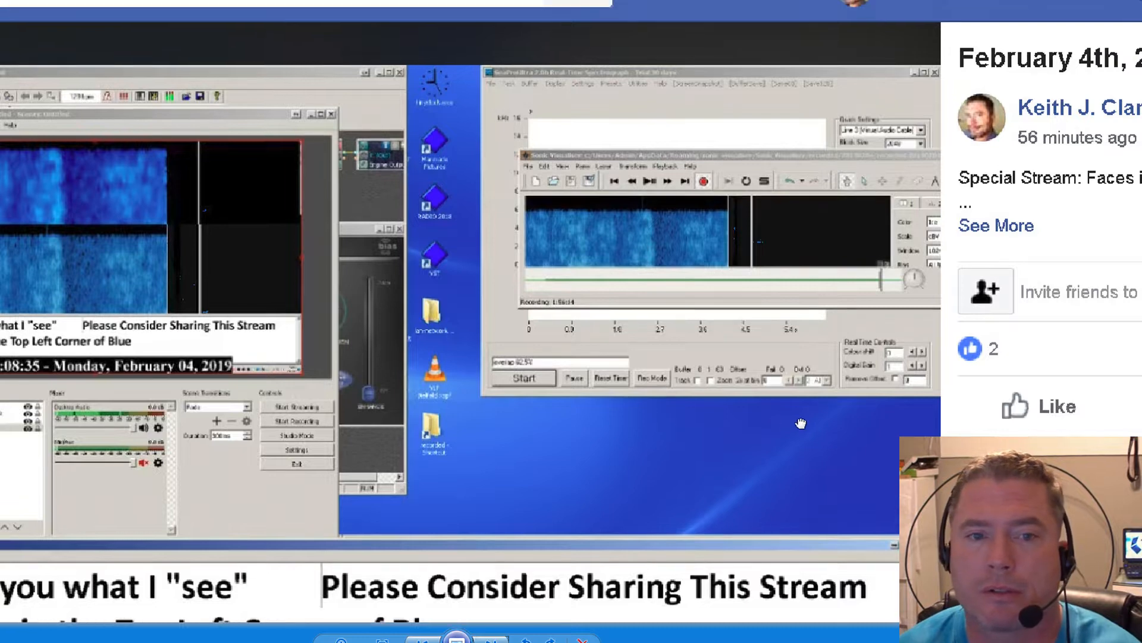
mouse_move(612, 493)
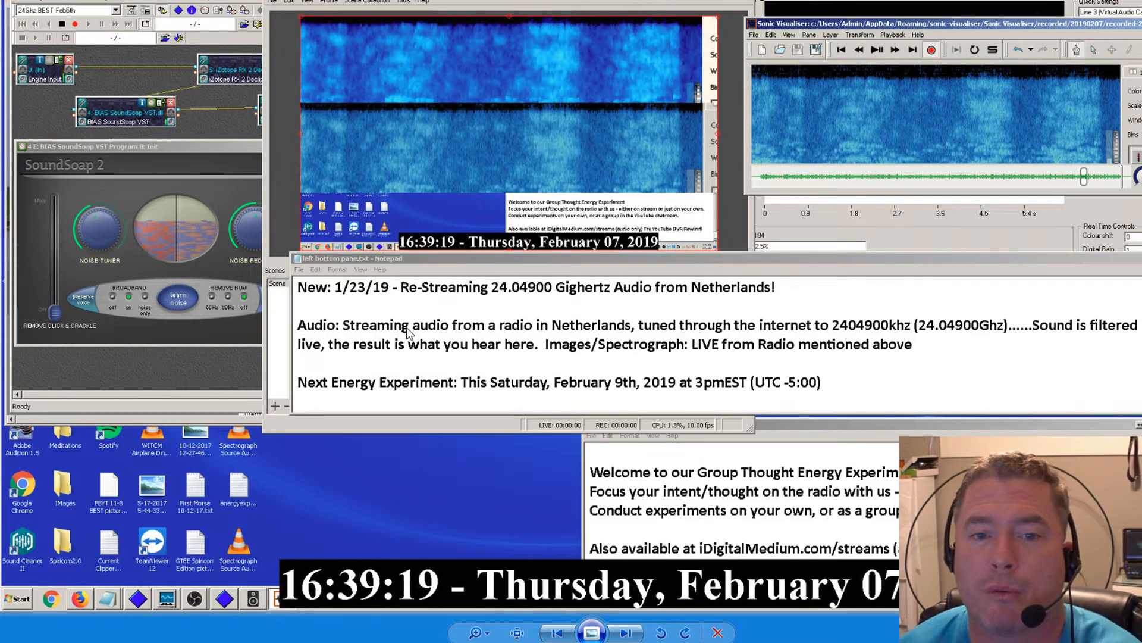
mouse_move(464, 332)
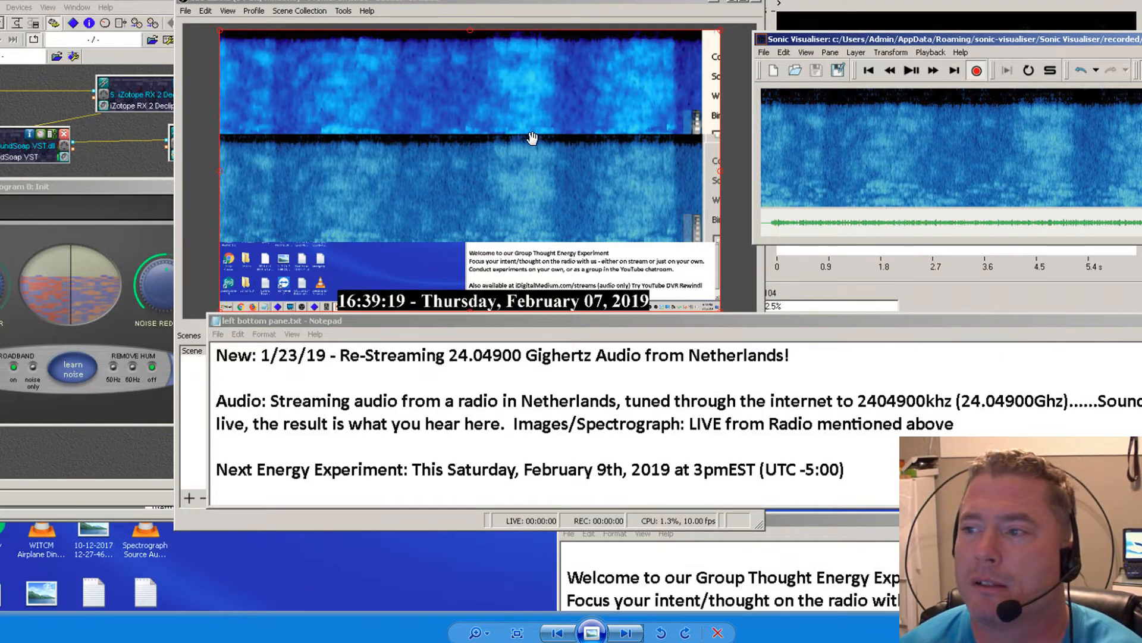
mouse_move(620, 406)
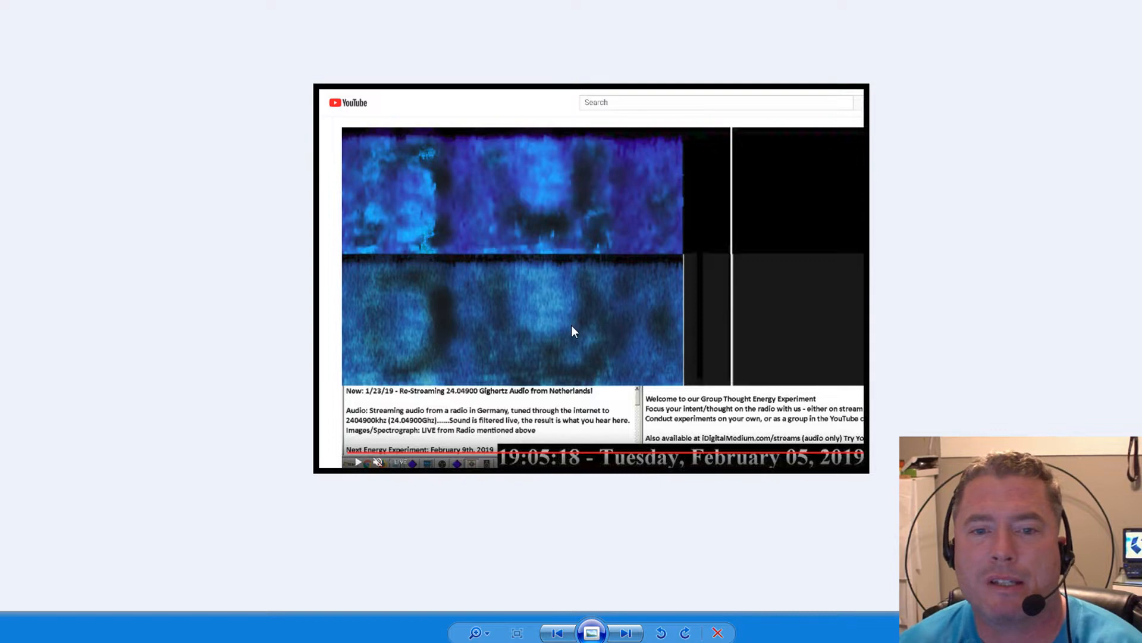
mouse_move(561, 314)
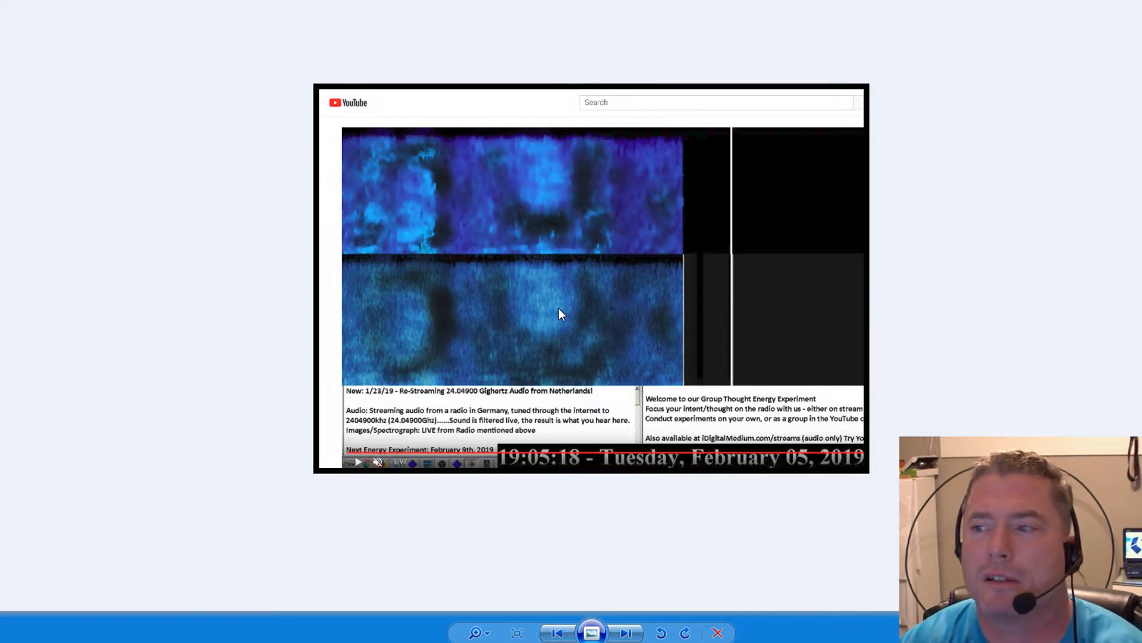
mouse_move(448, 282)
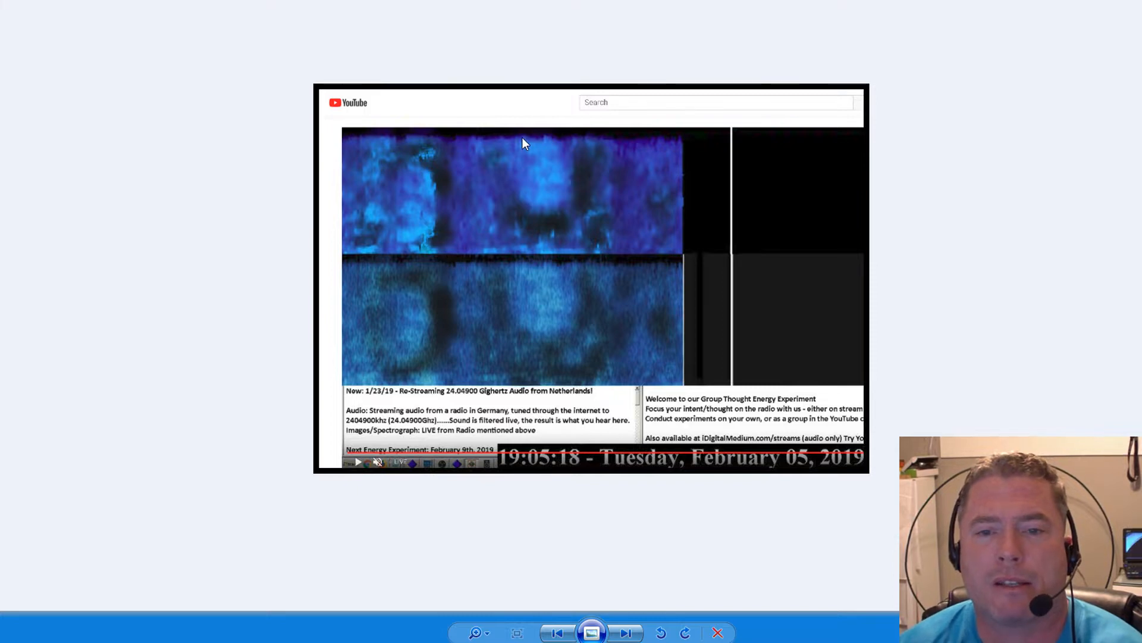
mouse_move(486, 163)
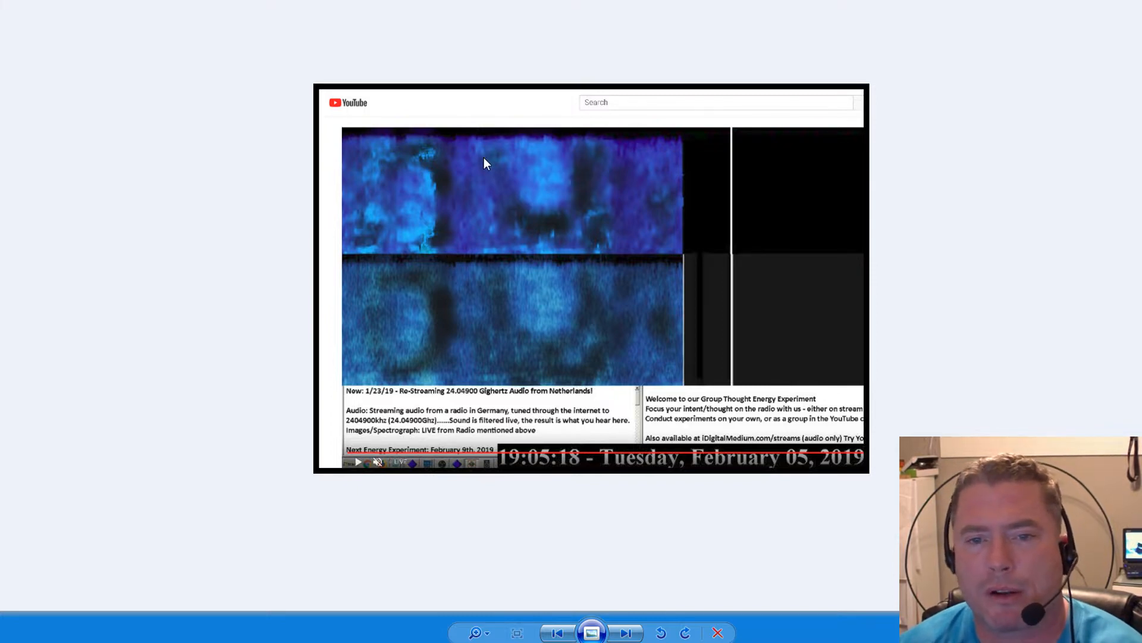
mouse_move(602, 339)
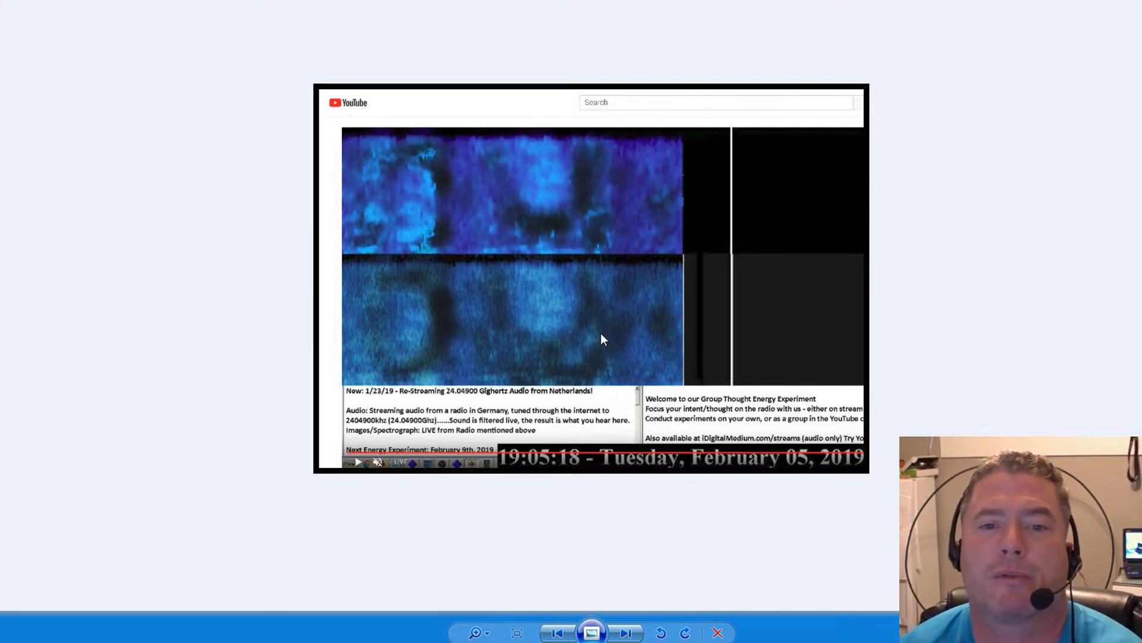
mouse_move(598, 561)
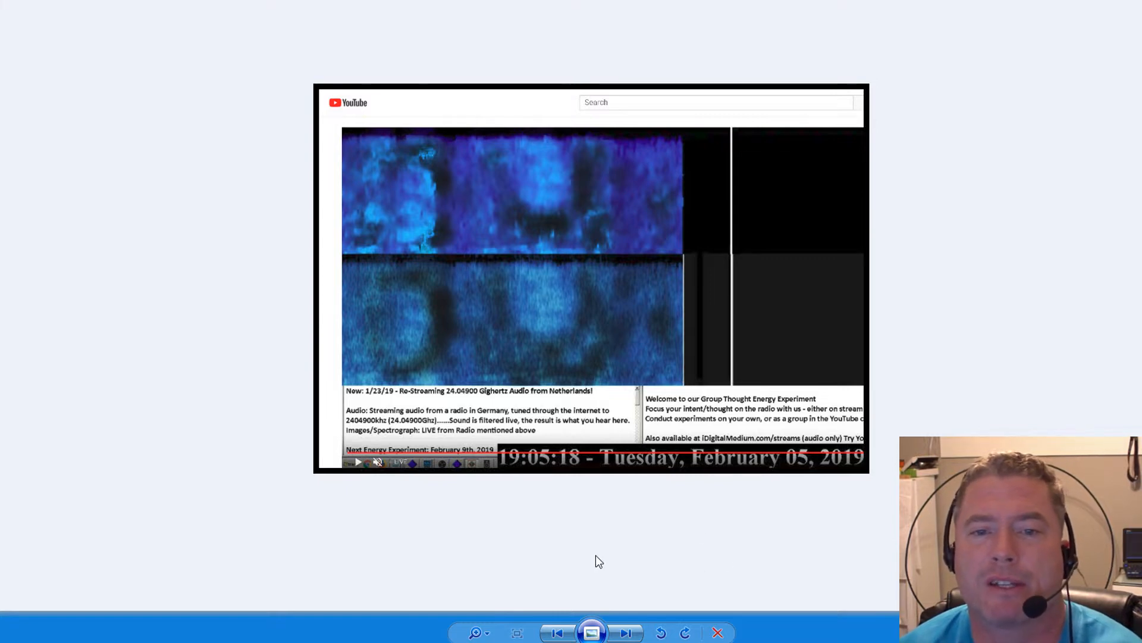
- Advance to the full YouTube live page screenshot with the blue spectrograph and chat
click(625, 633)
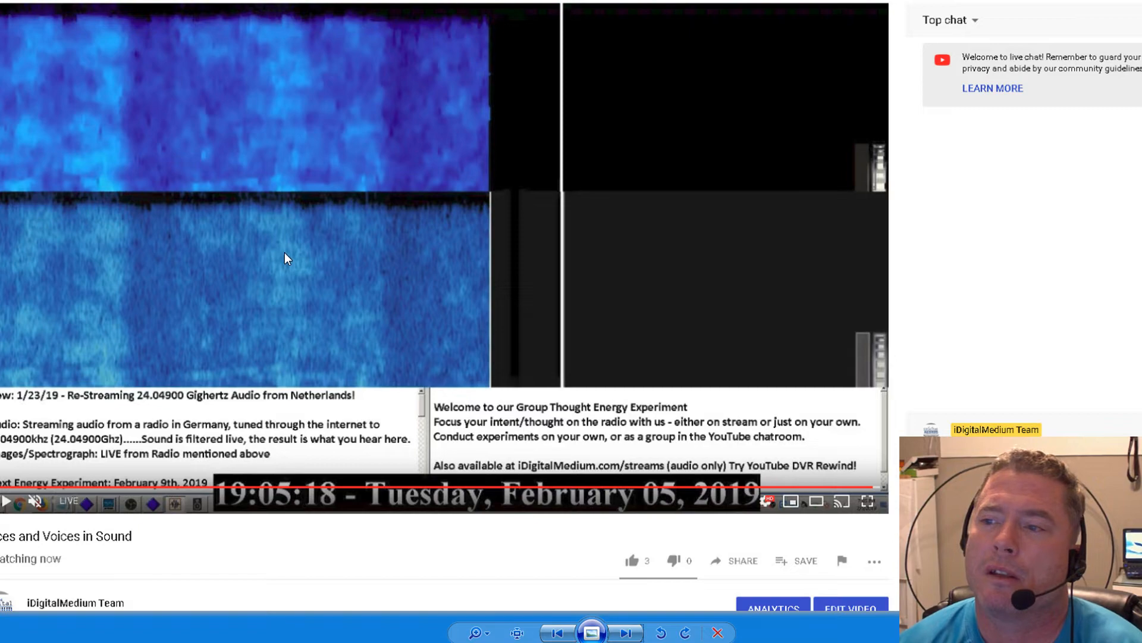
mouse_move(301, 263)
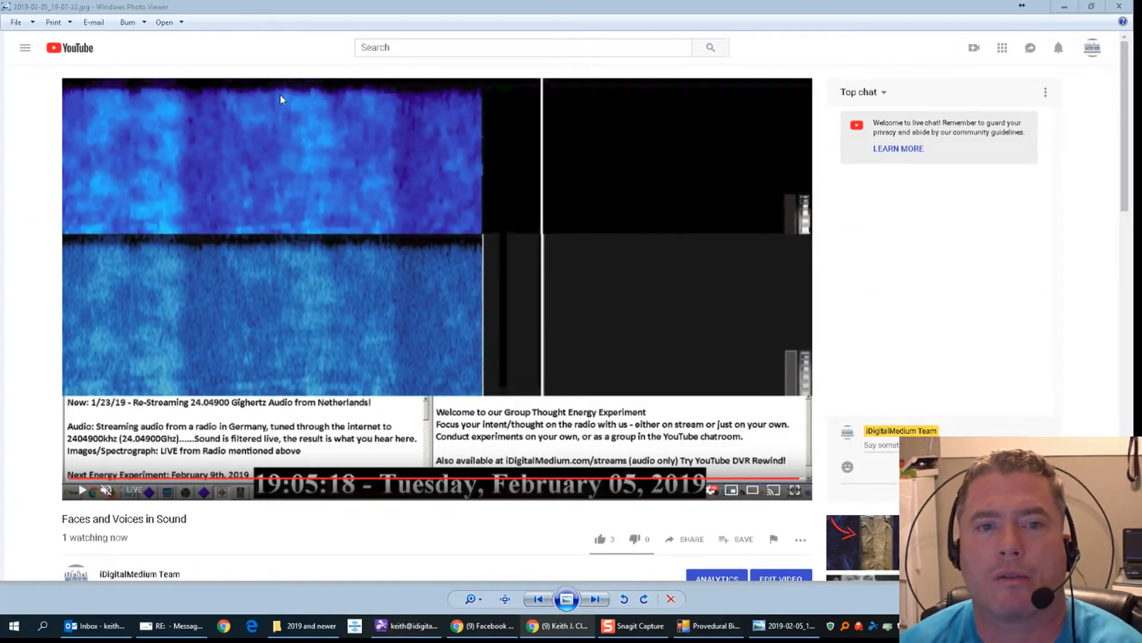
mouse_move(344, 121)
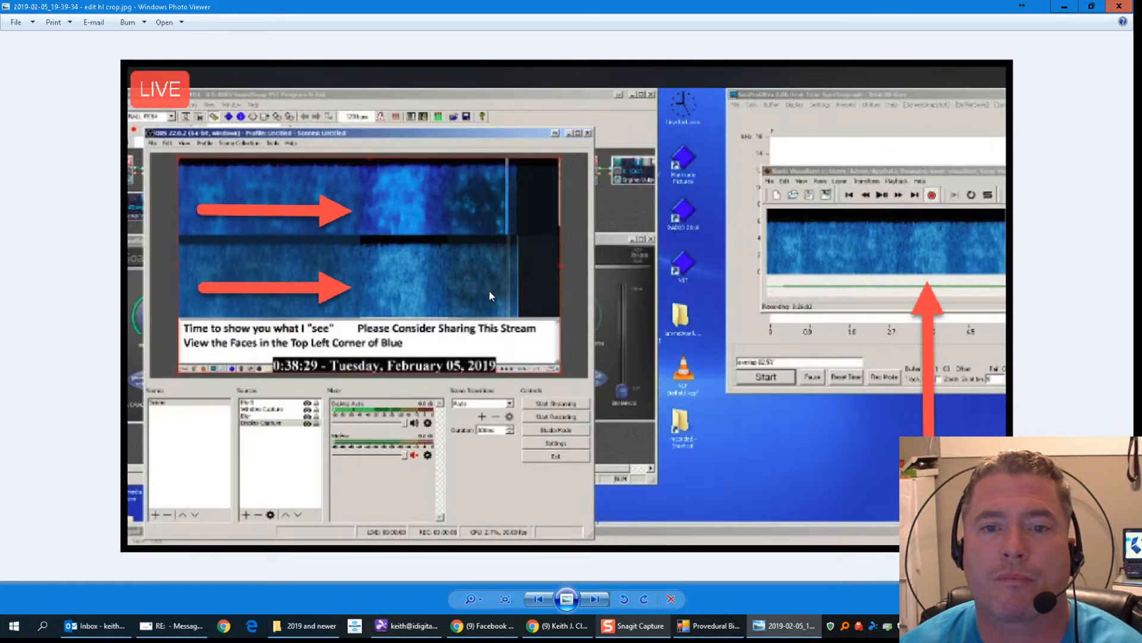
mouse_move(457, 282)
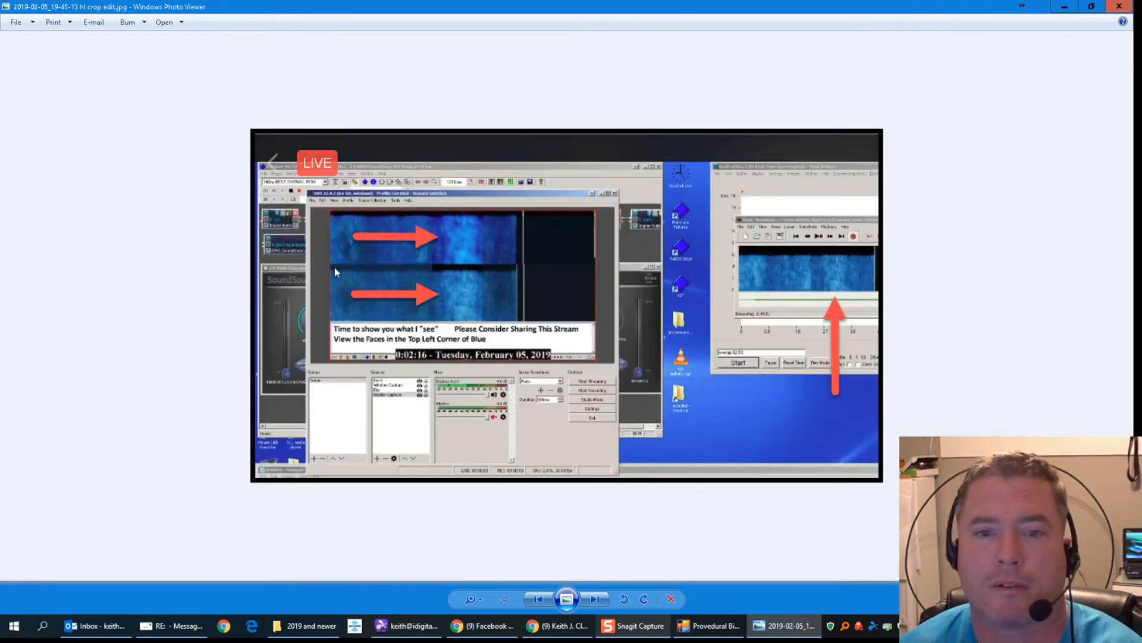
mouse_move(520, 287)
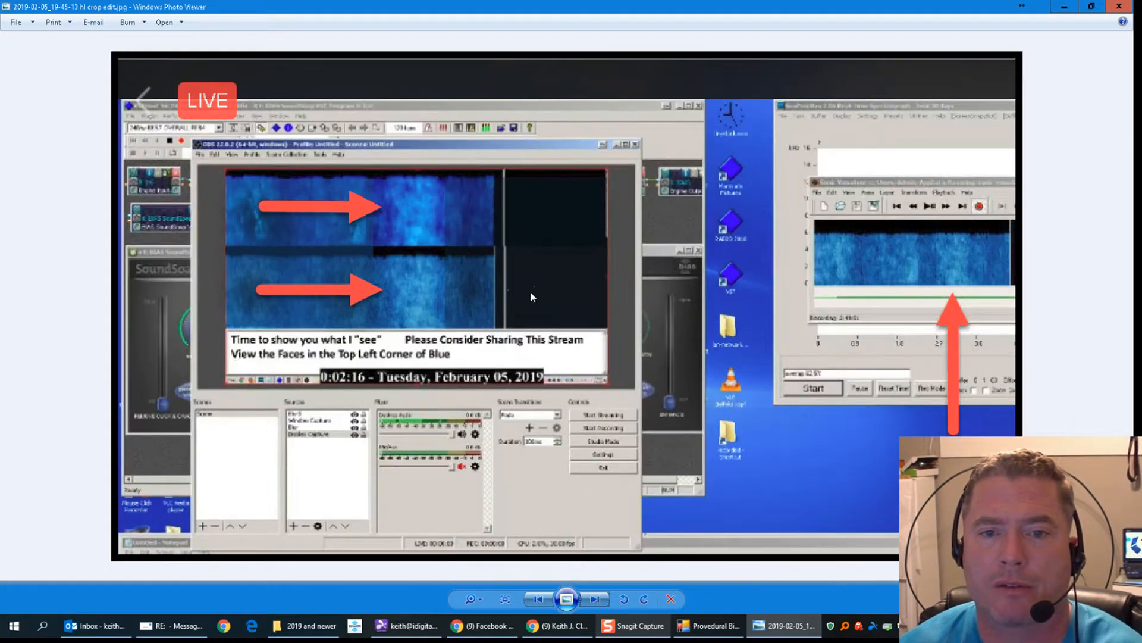
mouse_move(545, 292)
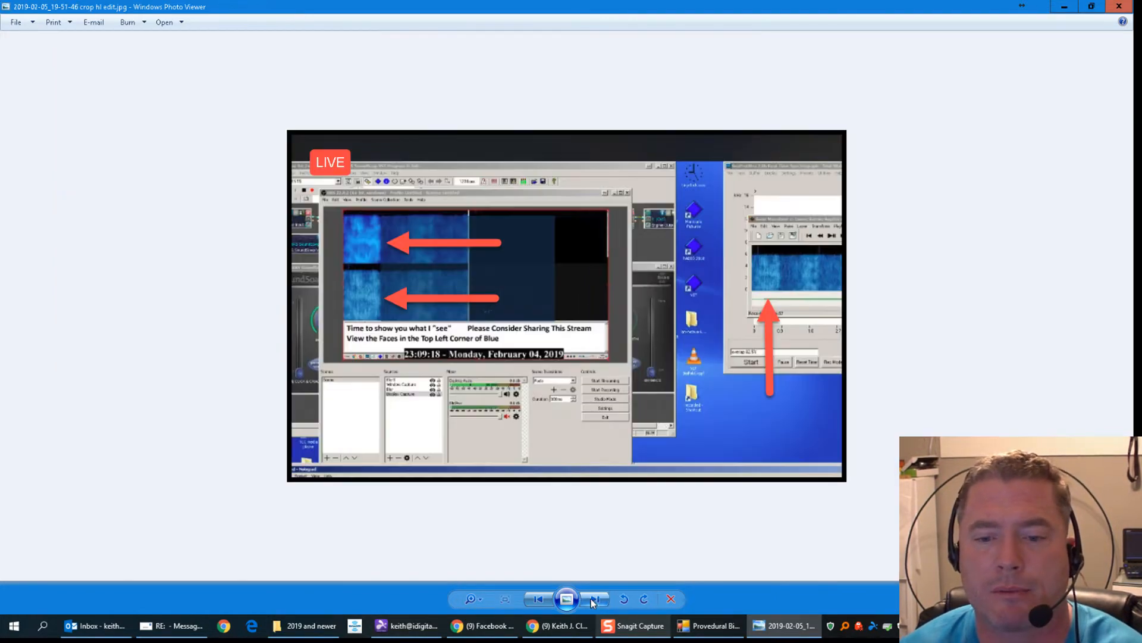
- Step forward two images to the 1:42:50, February 07, 2019 livestream screenshot
click(594, 598)
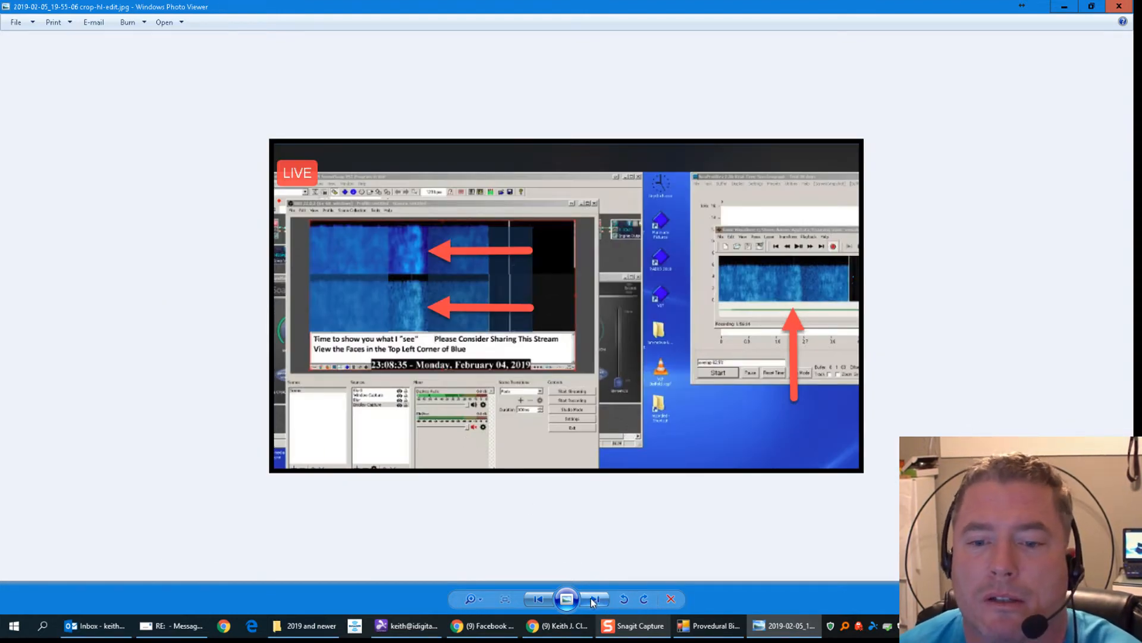
click(595, 598)
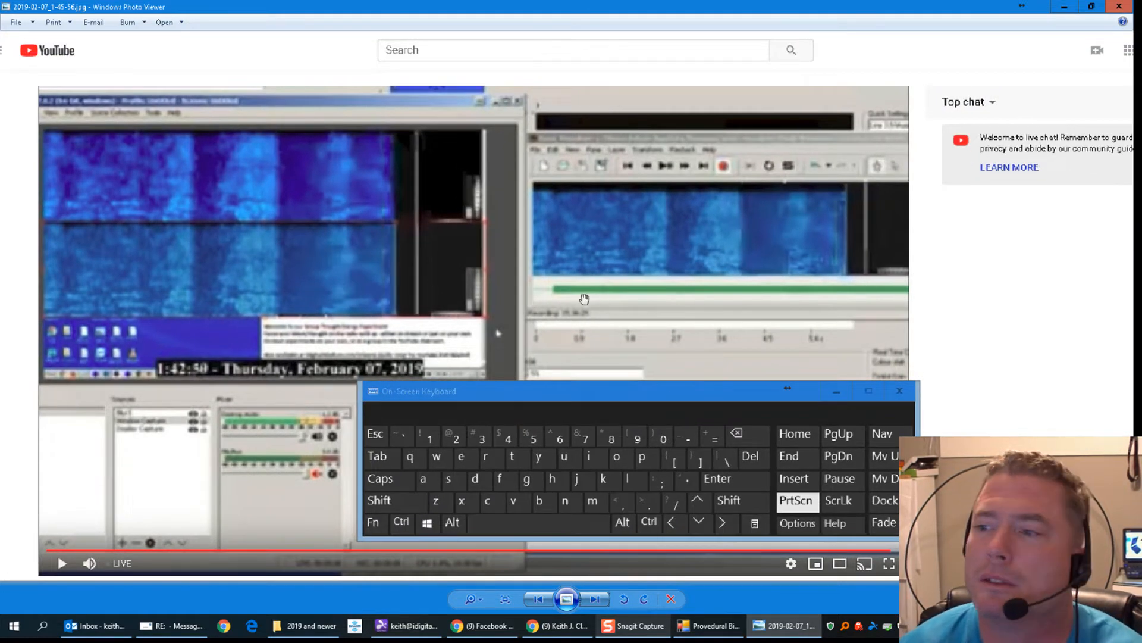
mouse_move(678, 280)
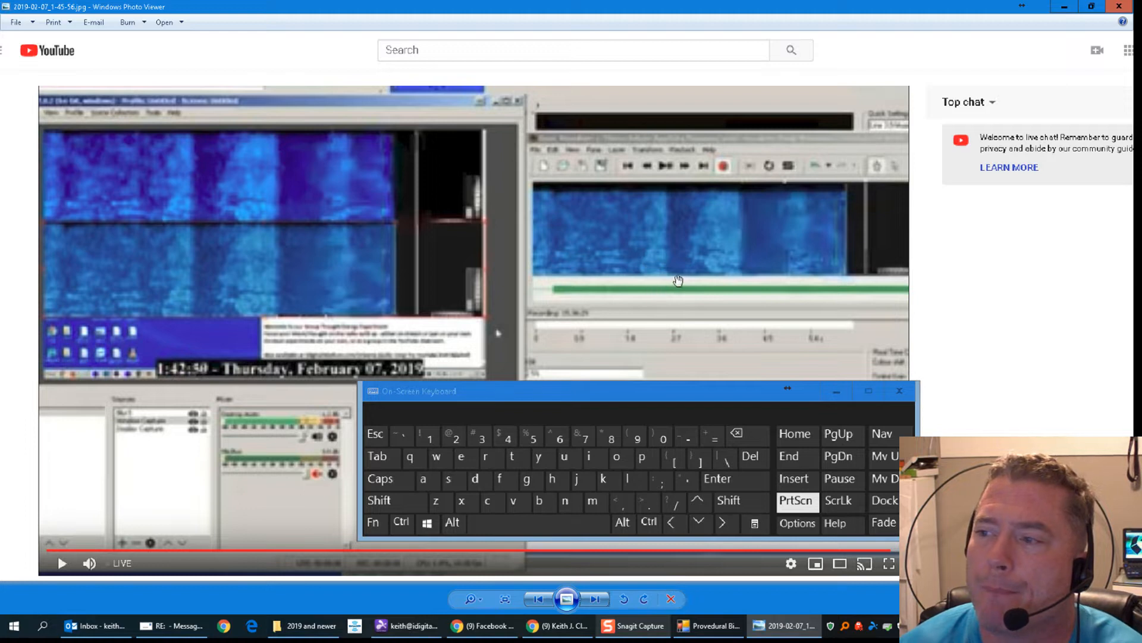
mouse_move(678, 318)
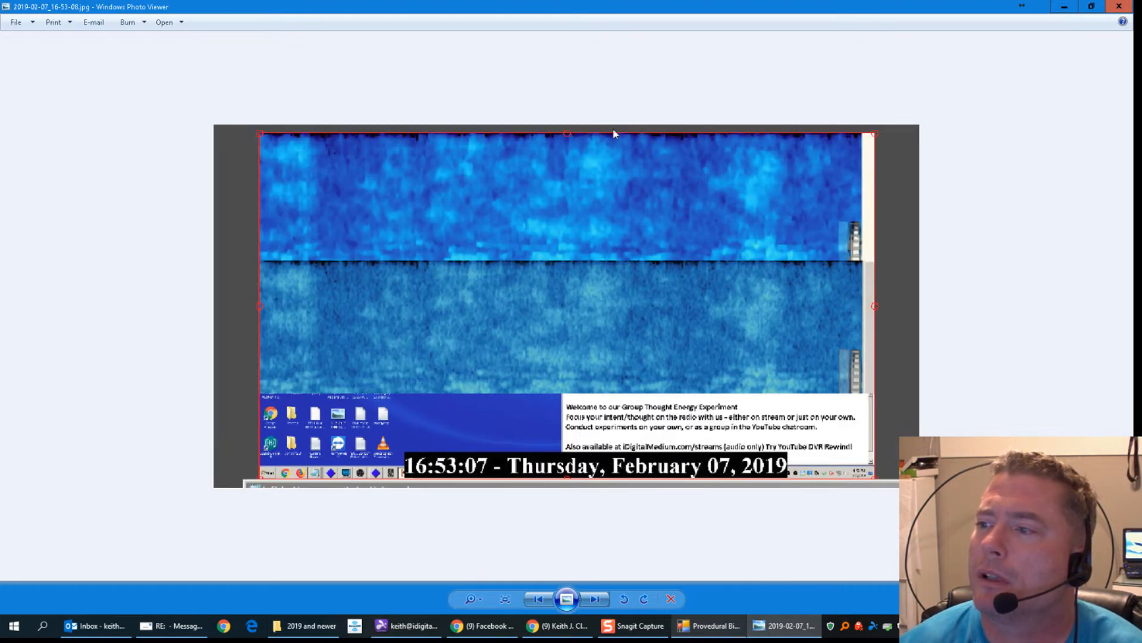
mouse_move(548, 162)
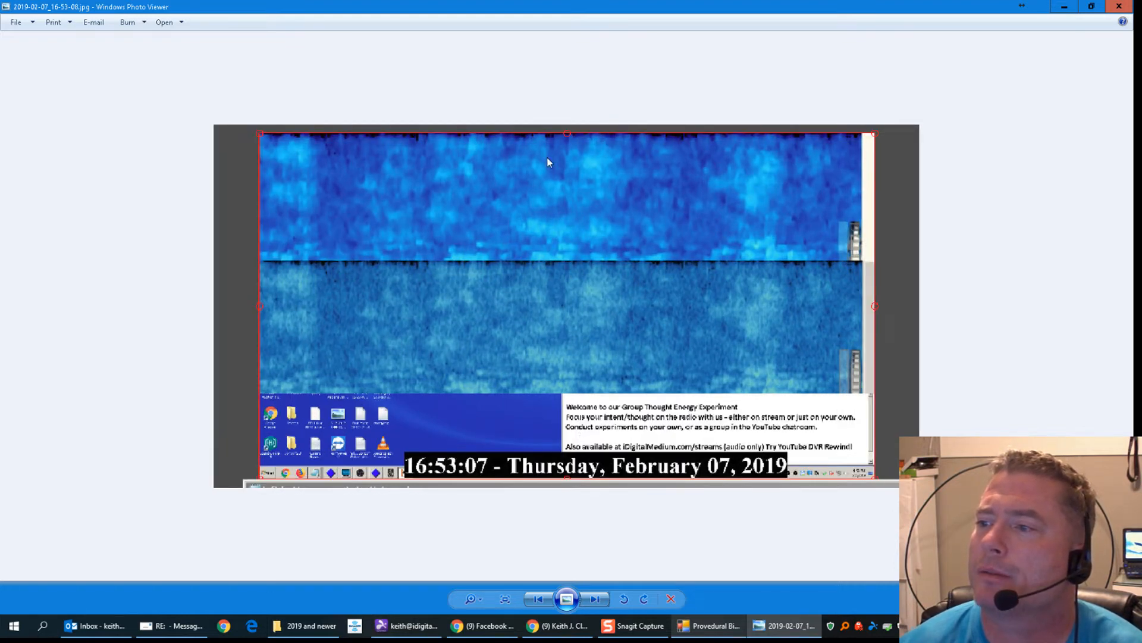
mouse_move(379, 347)
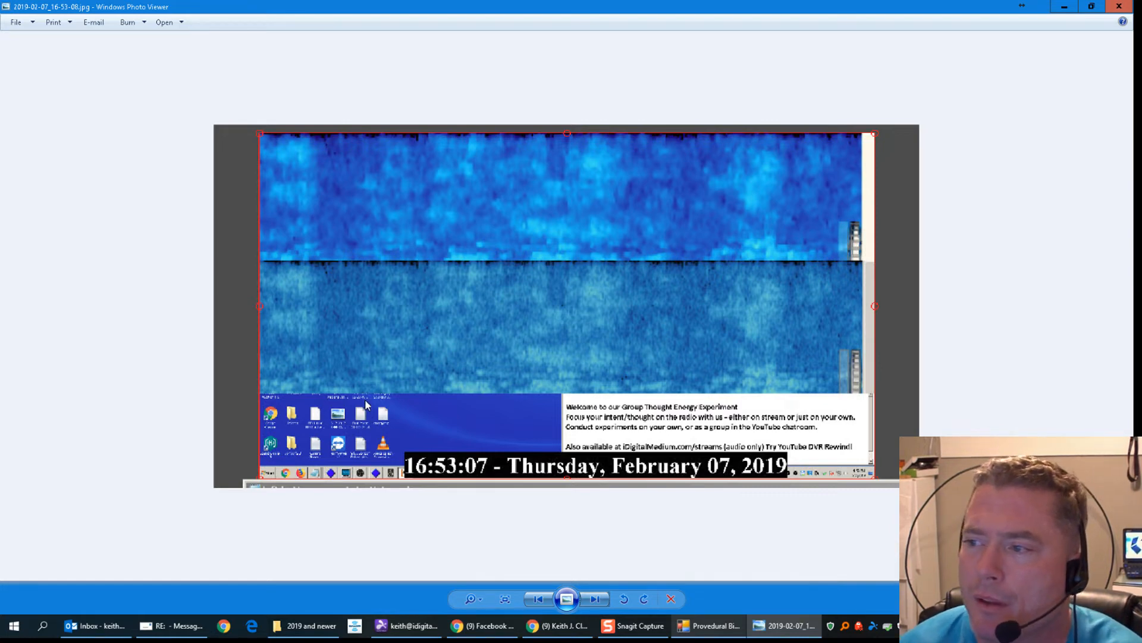
mouse_move(710, 354)
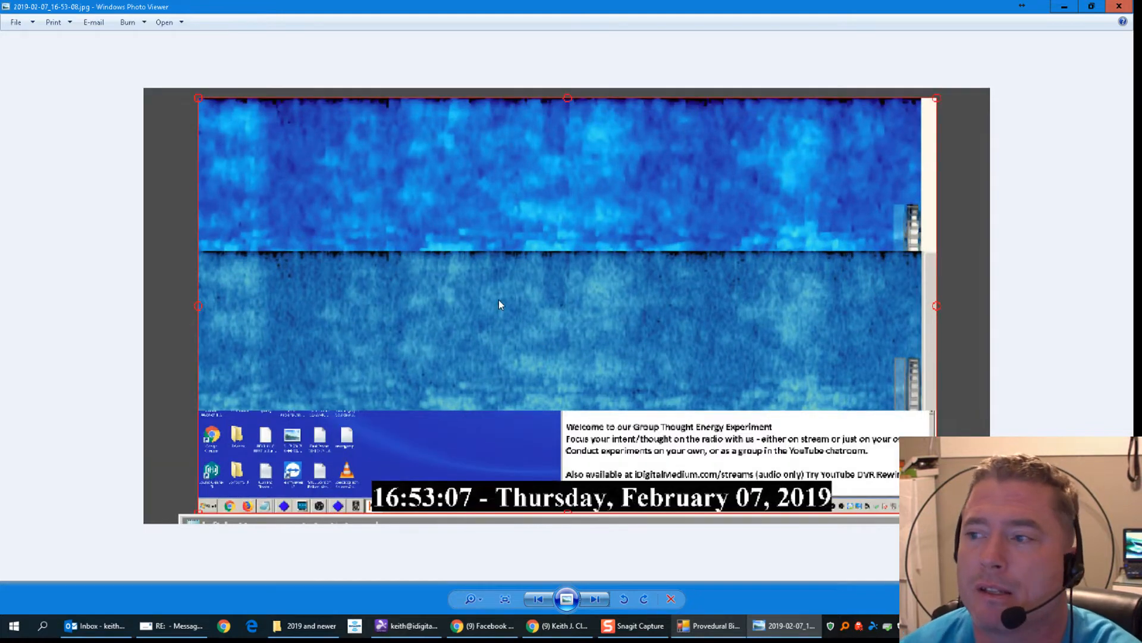
- Advance to the cropped spectrogram screenshot stamped 16:53:07, February 07, 2019
click(594, 598)
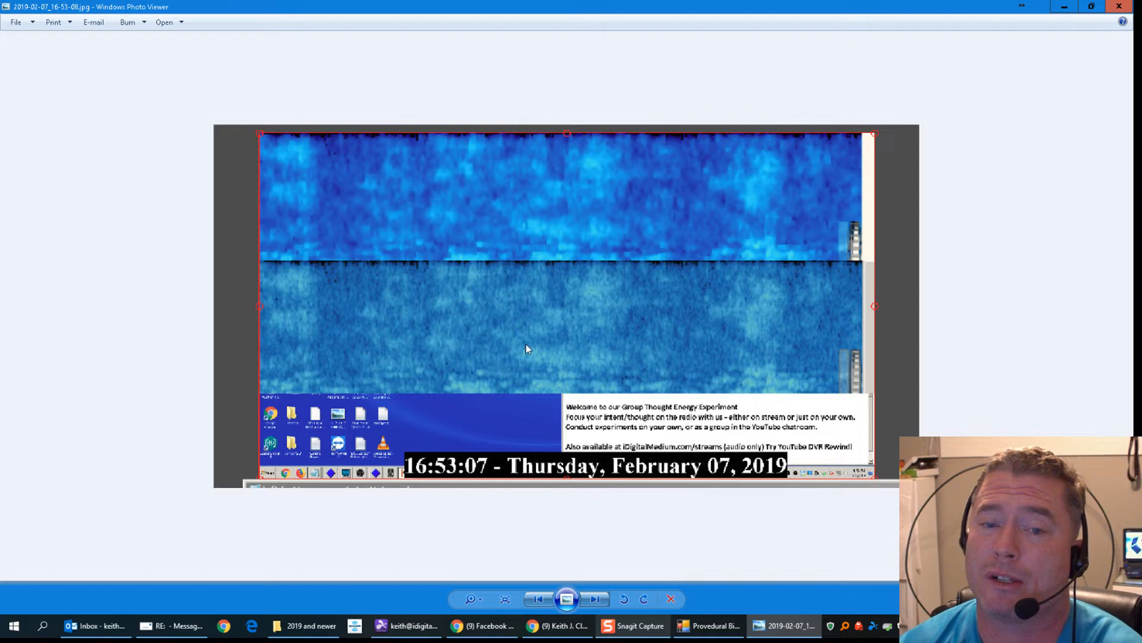
mouse_move(535, 347)
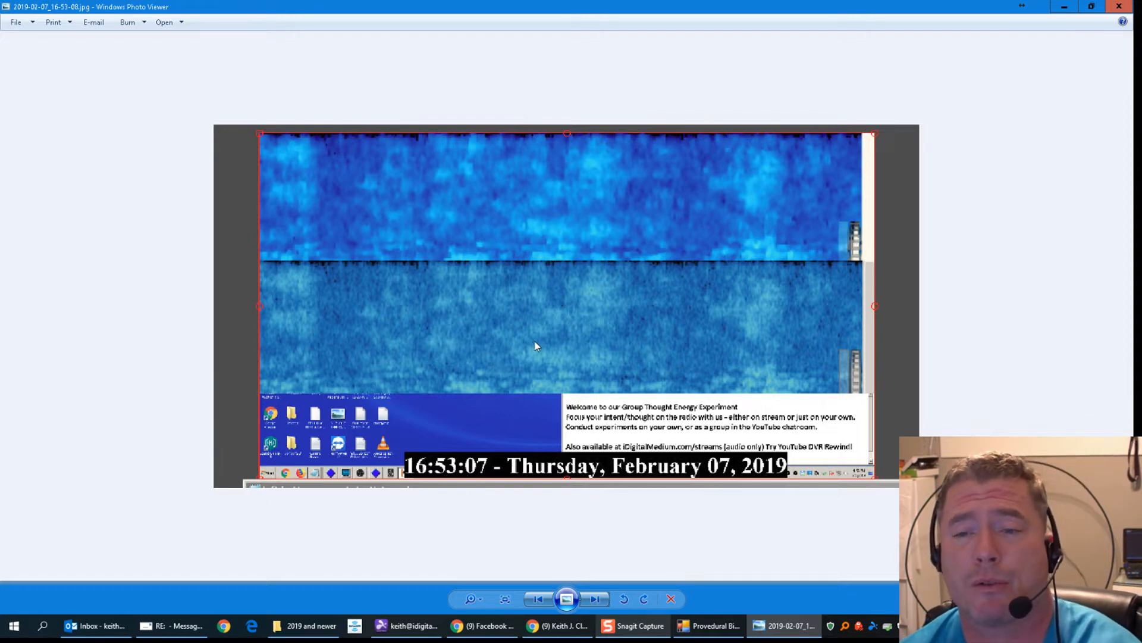
mouse_move(595, 250)
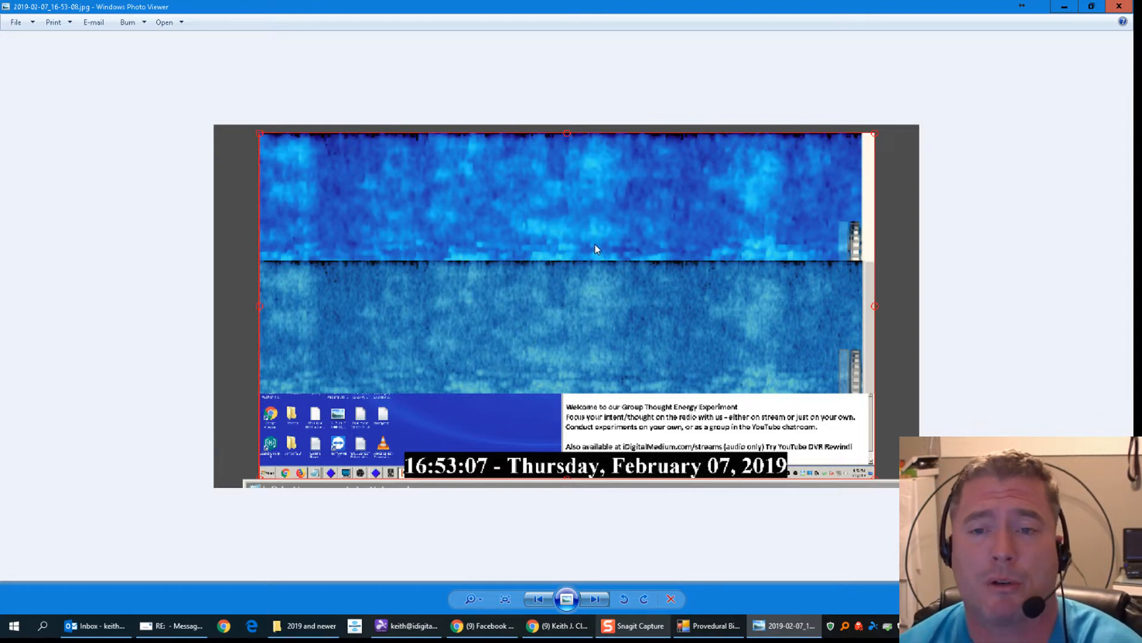
mouse_move(758, 217)
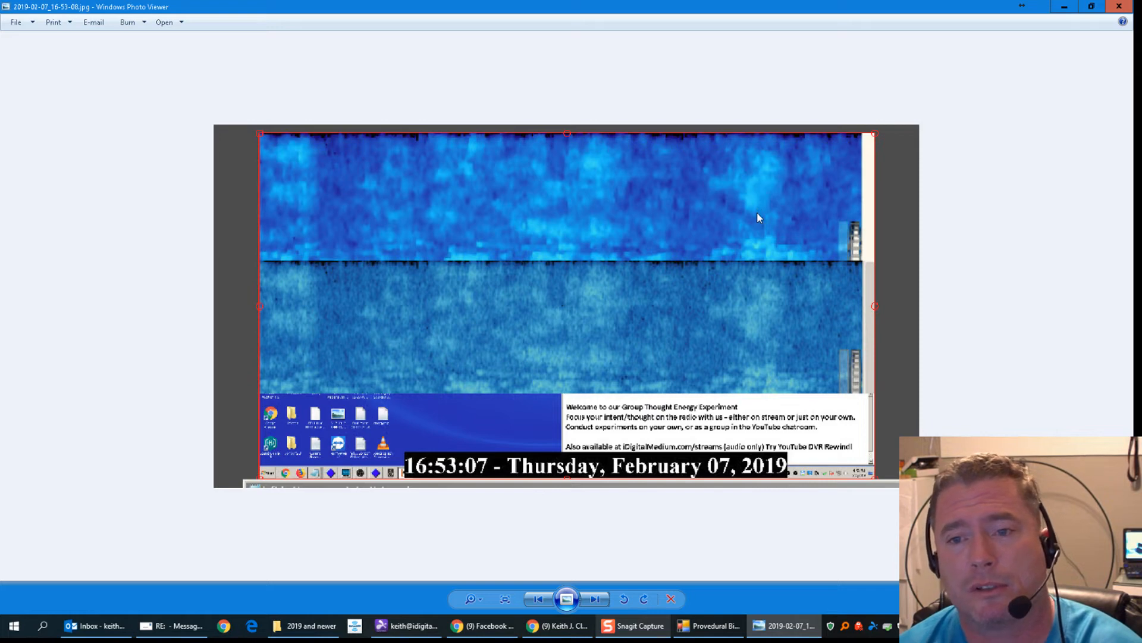
mouse_move(760, 214)
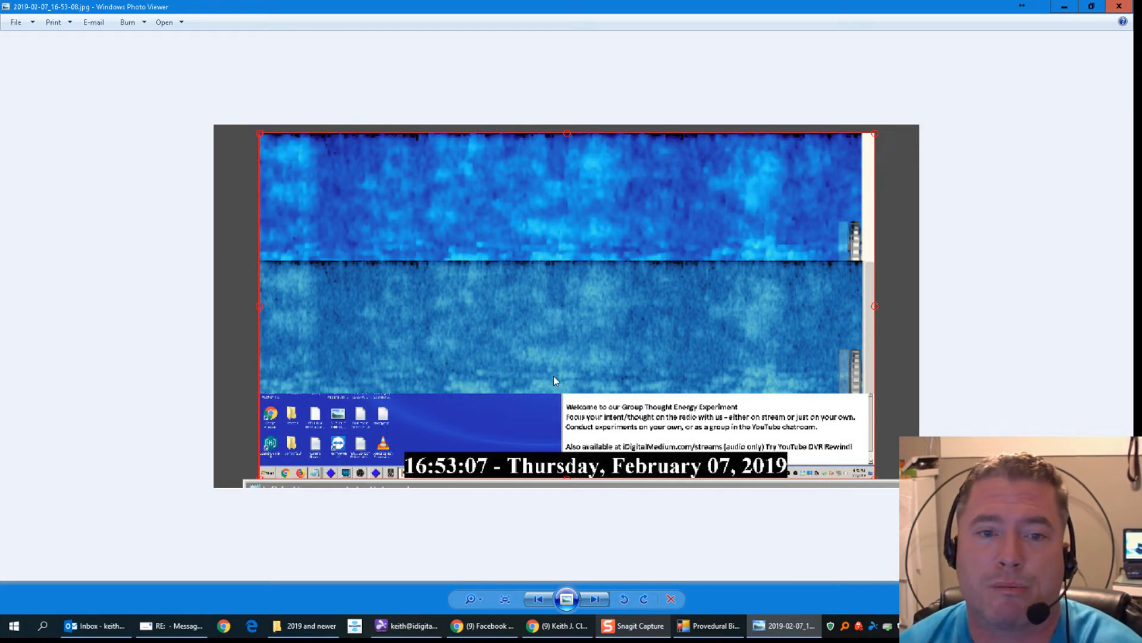
mouse_move(568, 329)
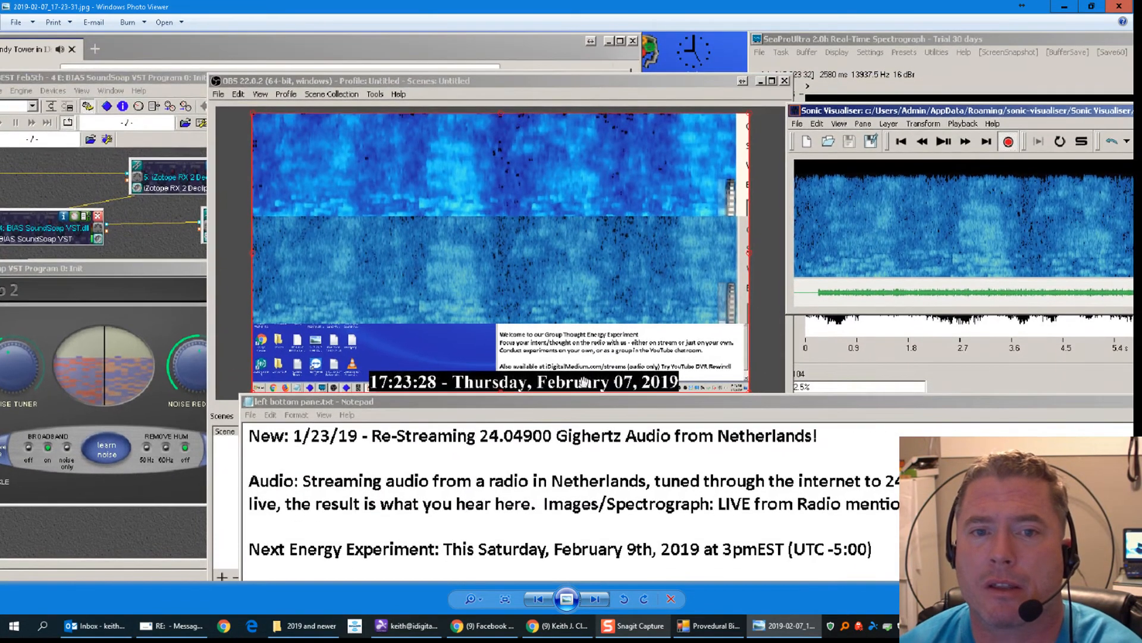
mouse_move(535, 276)
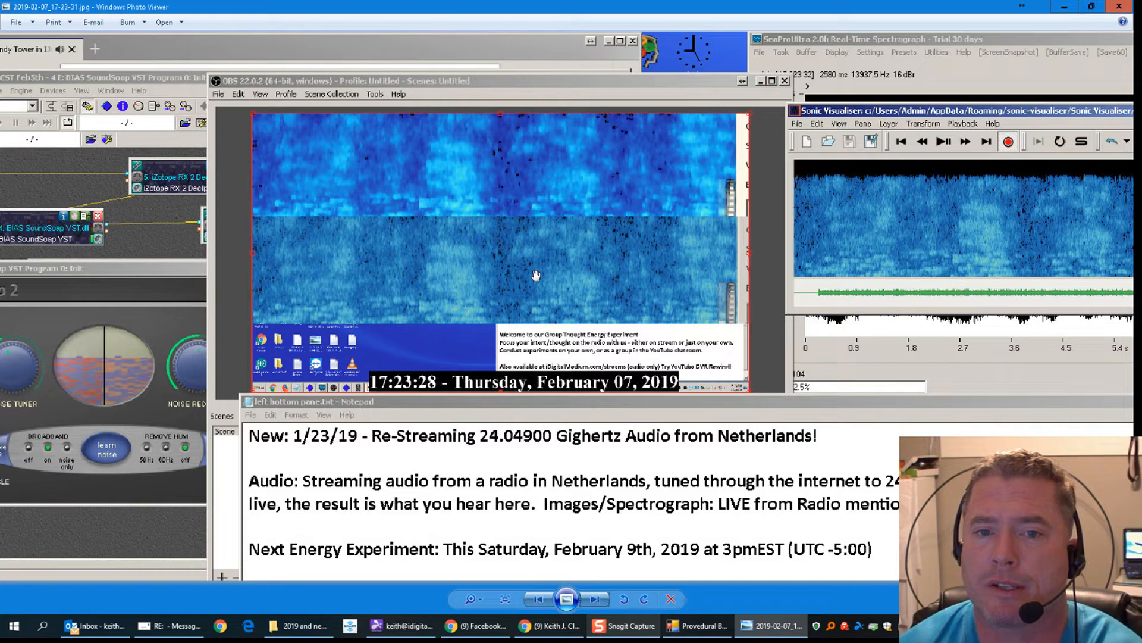
mouse_move(555, 283)
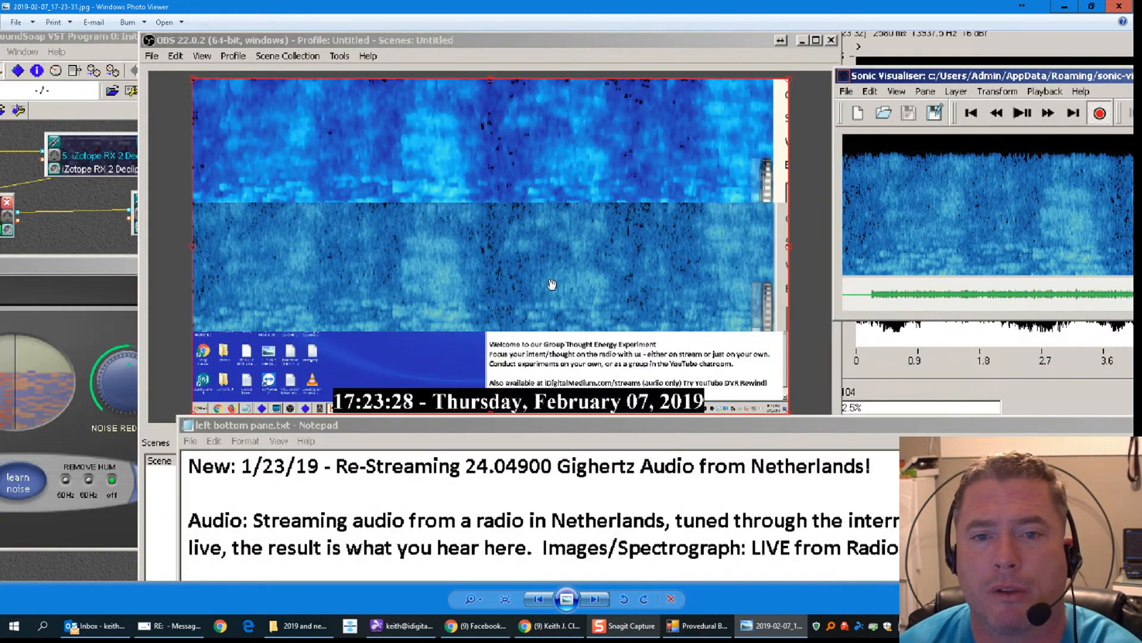
mouse_move(496, 492)
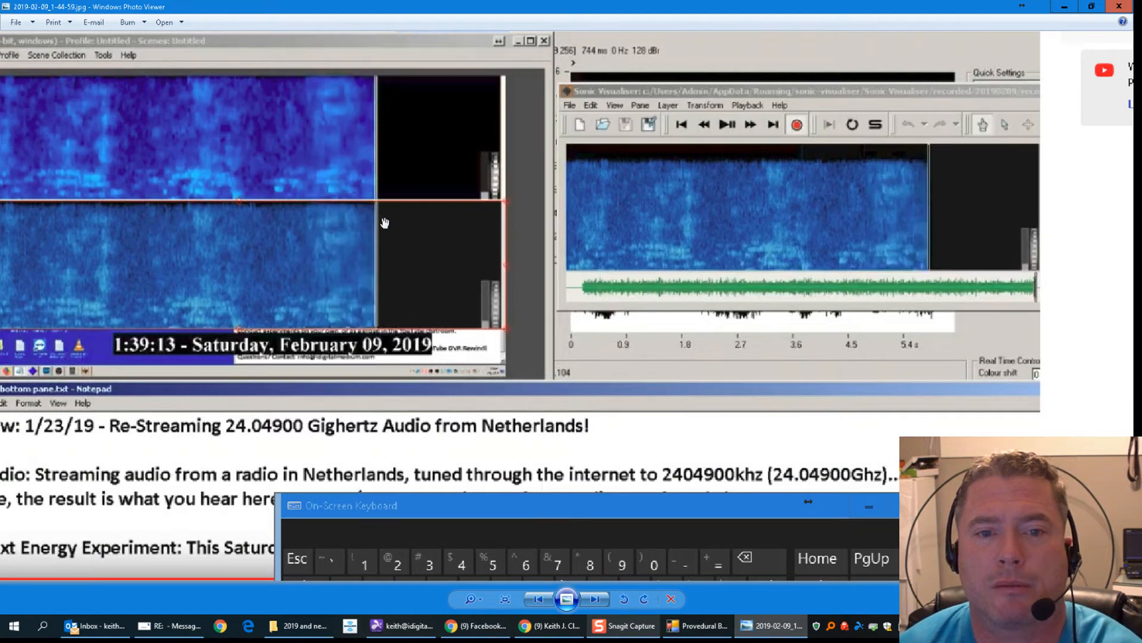
mouse_move(276, 272)
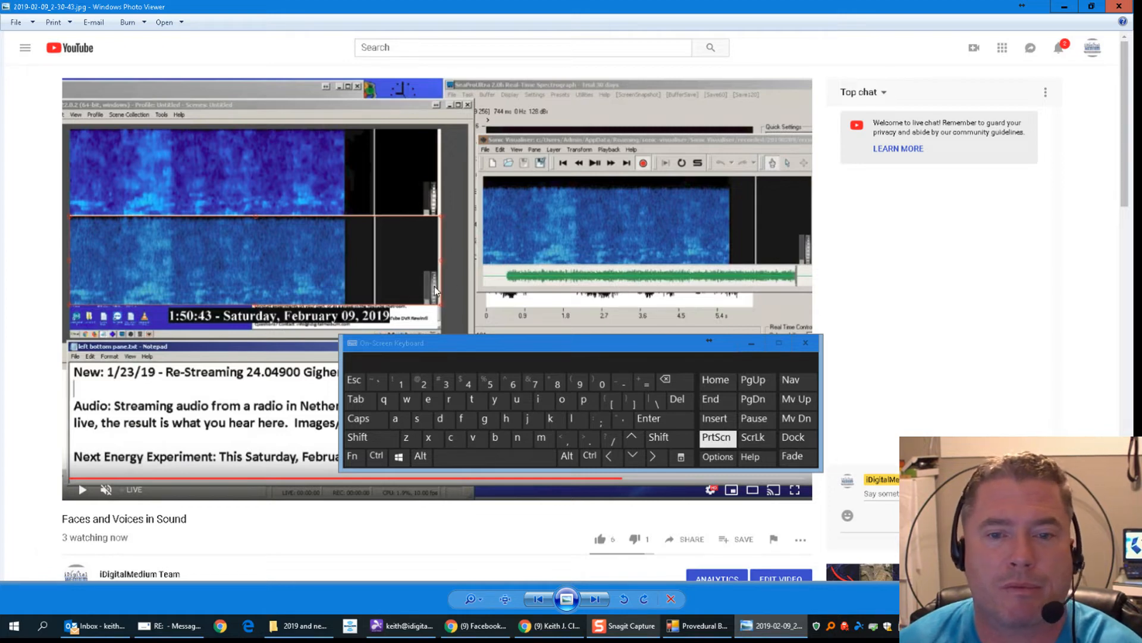
mouse_move(327, 285)
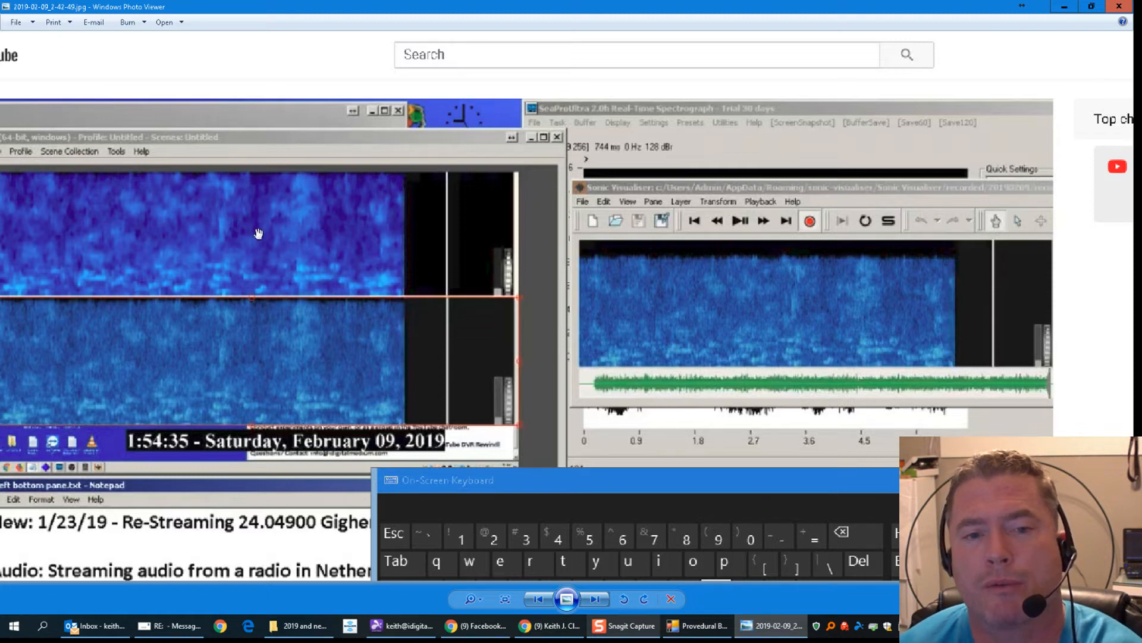
mouse_move(295, 241)
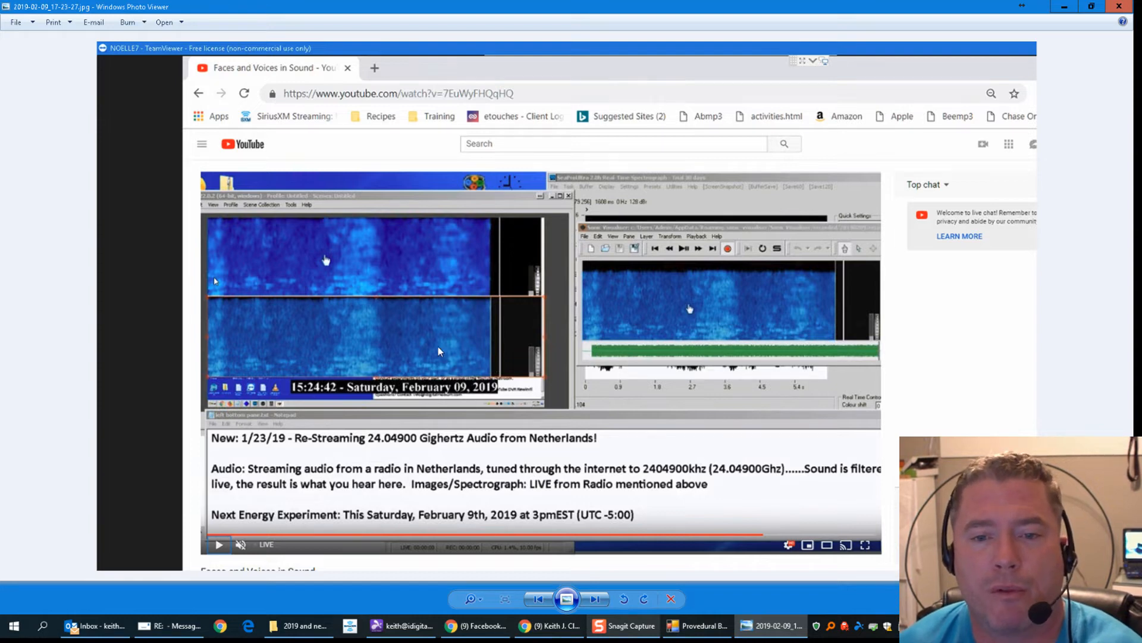
mouse_move(393, 351)
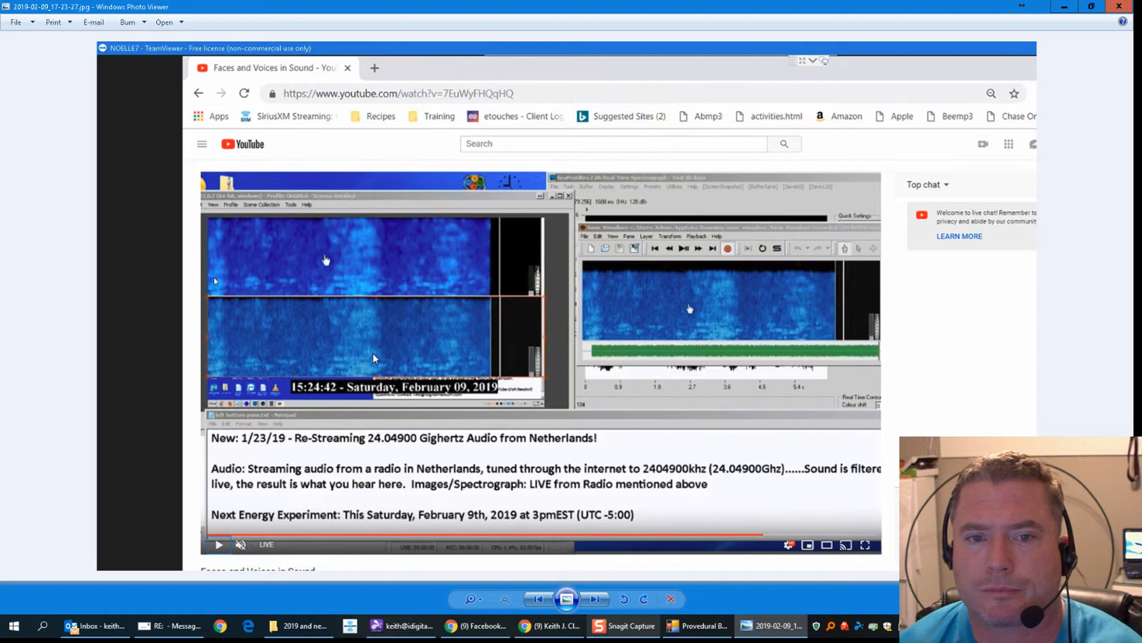
mouse_move(480, 327)
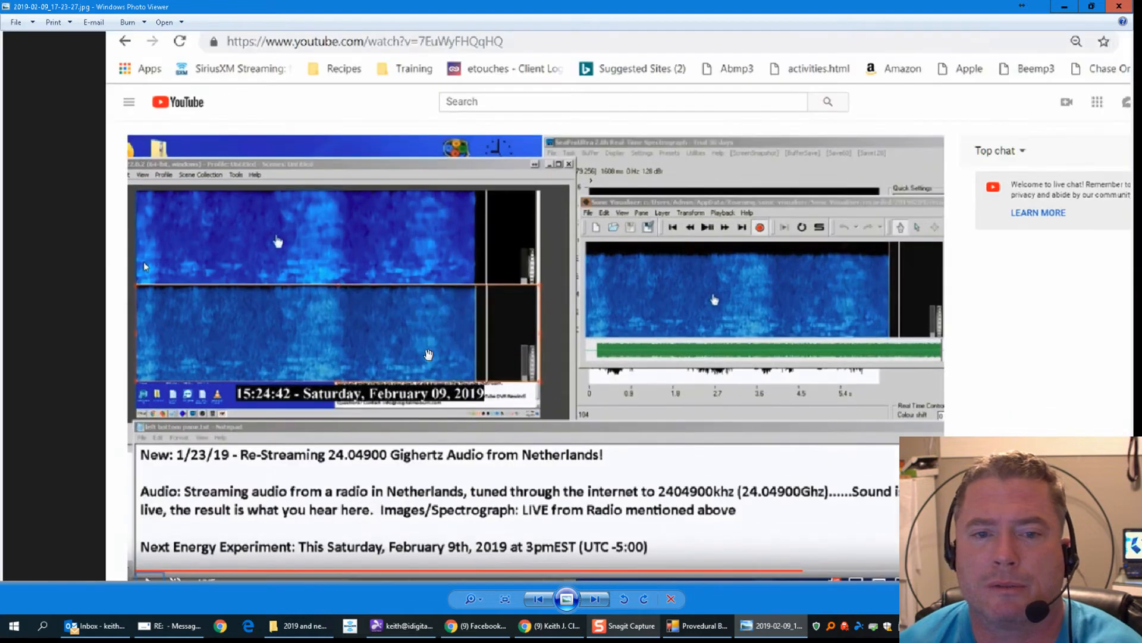
- Scroll the mouse wheel to reach the 15:32:01, February 09, 2019 screenshot
scroll(down, 3)
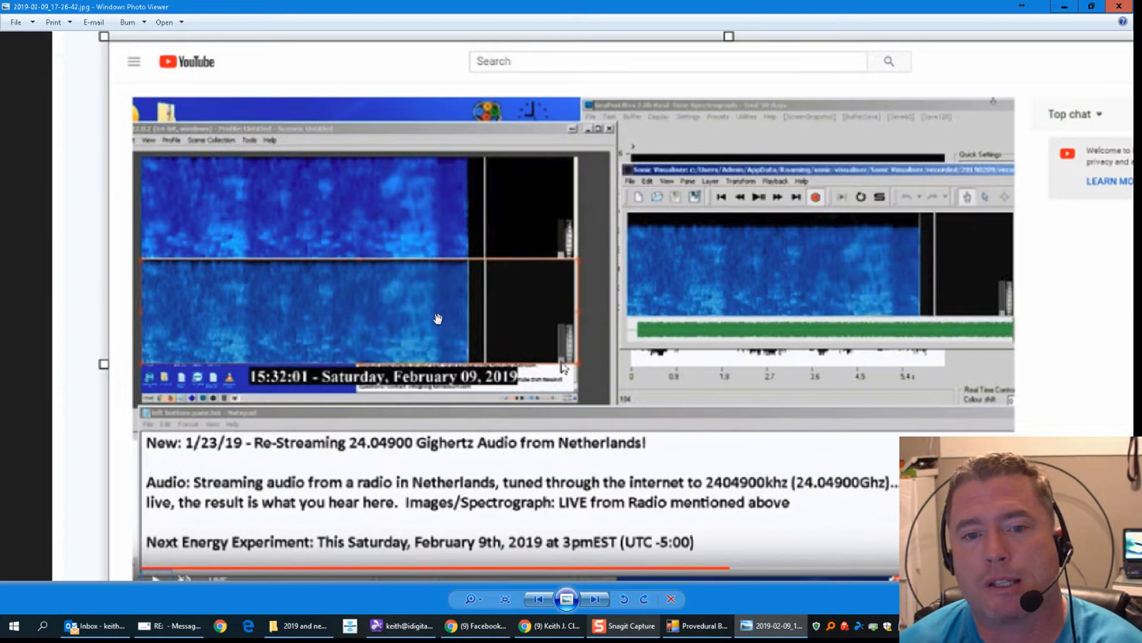
mouse_move(435, 341)
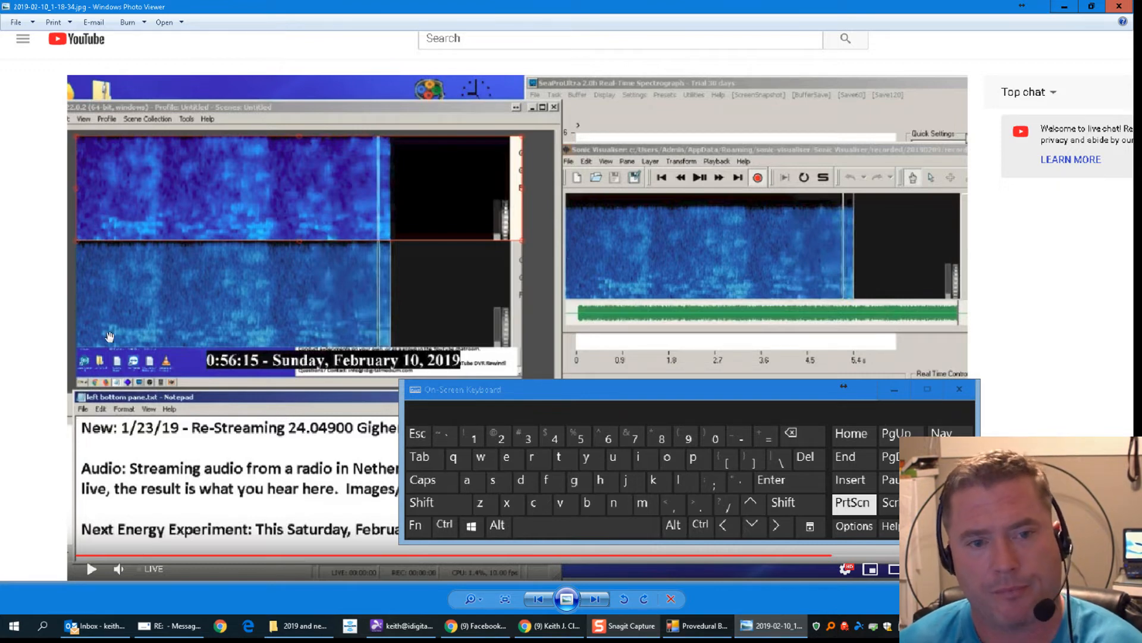
mouse_move(214, 275)
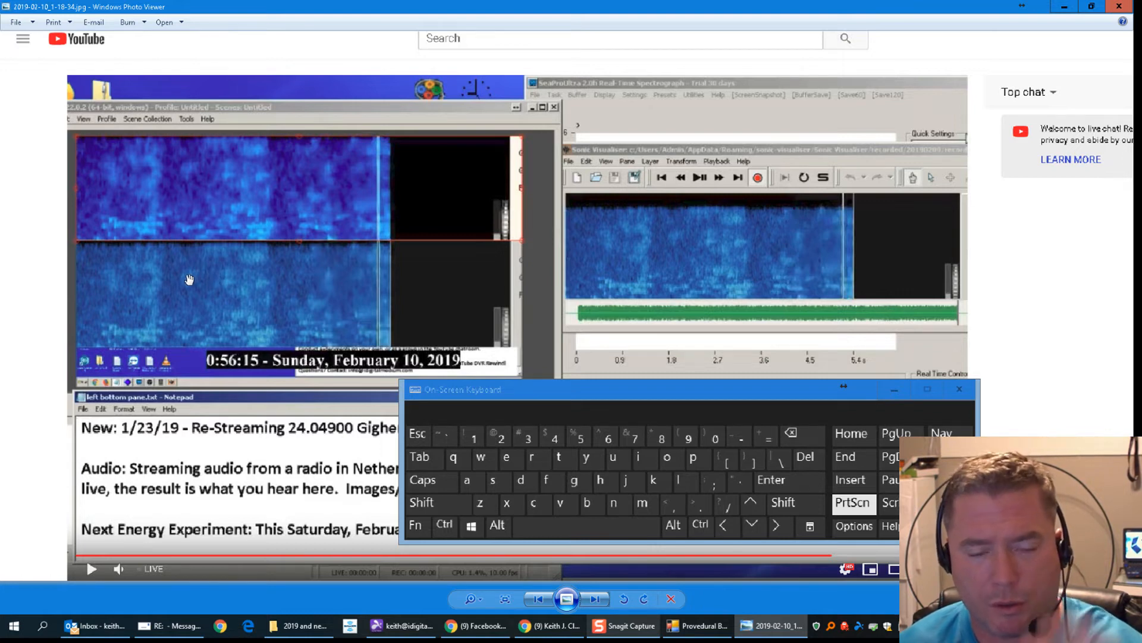
mouse_move(181, 324)
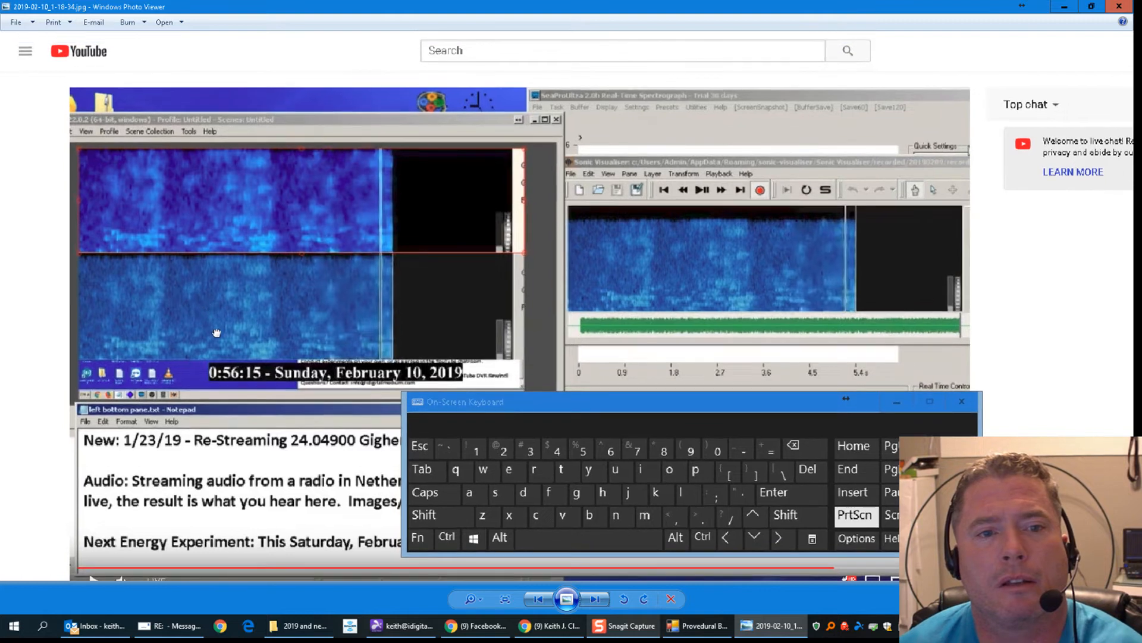
mouse_move(180, 215)
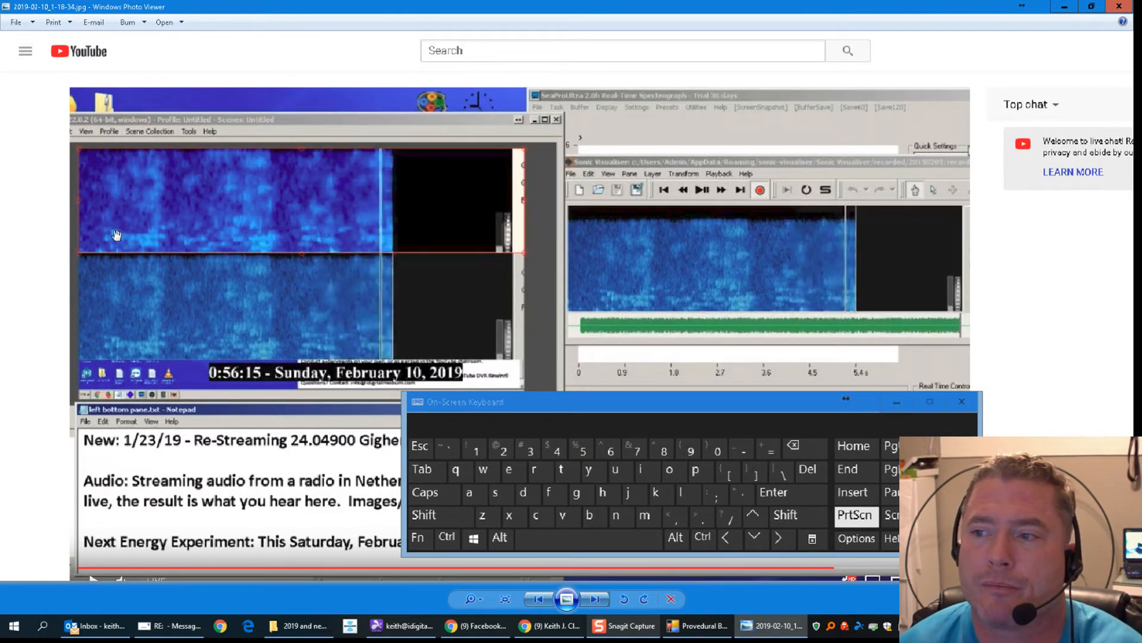
mouse_move(163, 243)
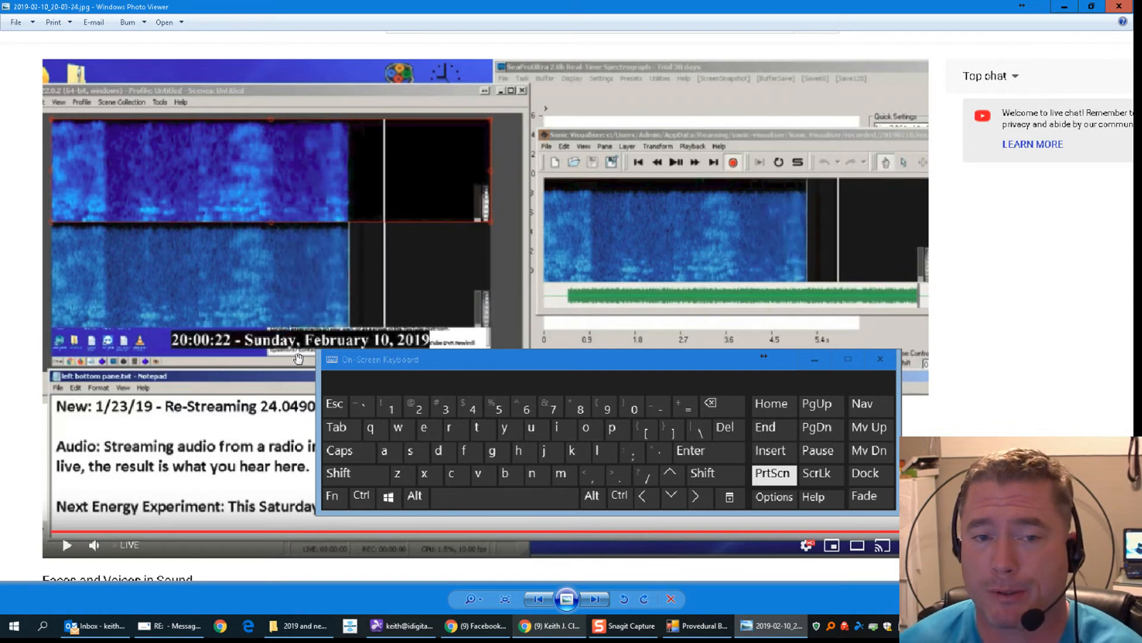
mouse_move(311, 366)
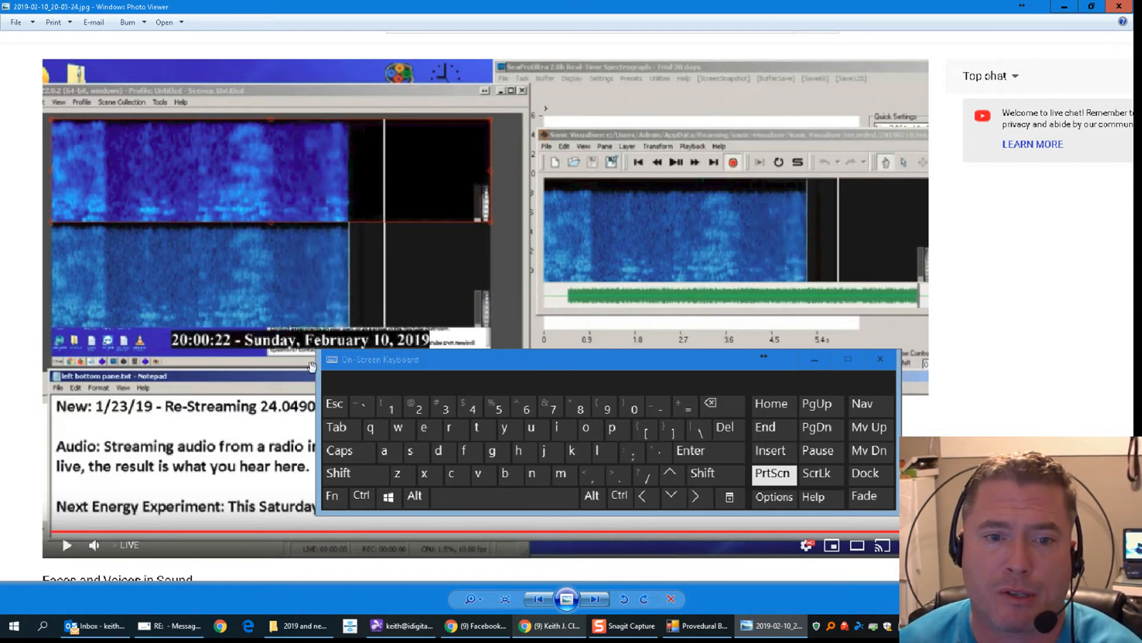
mouse_move(579, 545)
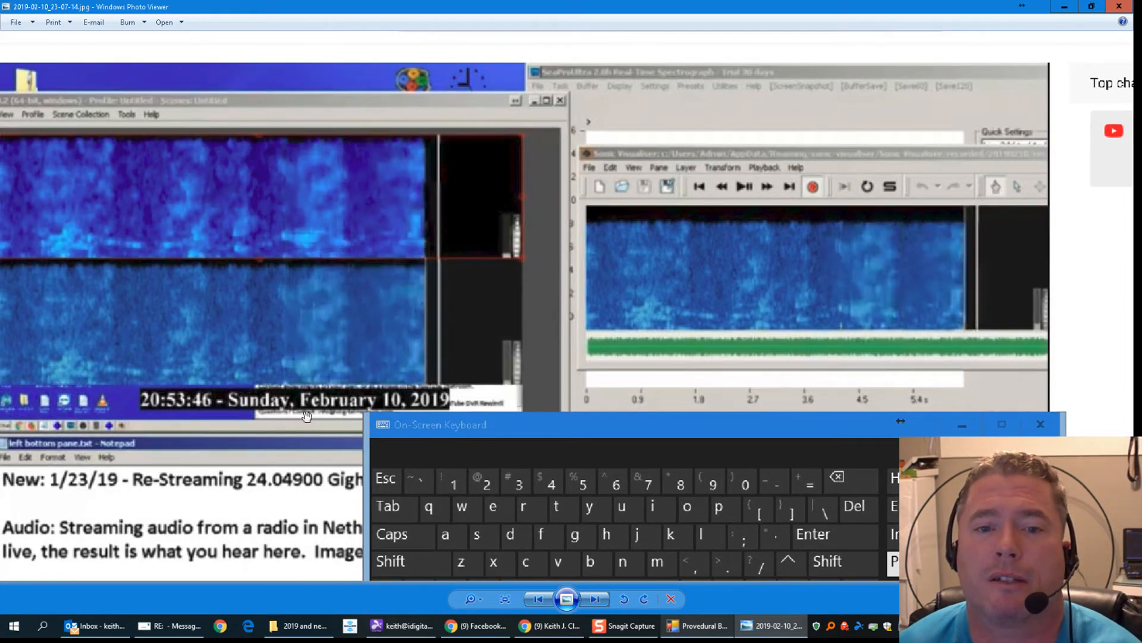
mouse_move(335, 264)
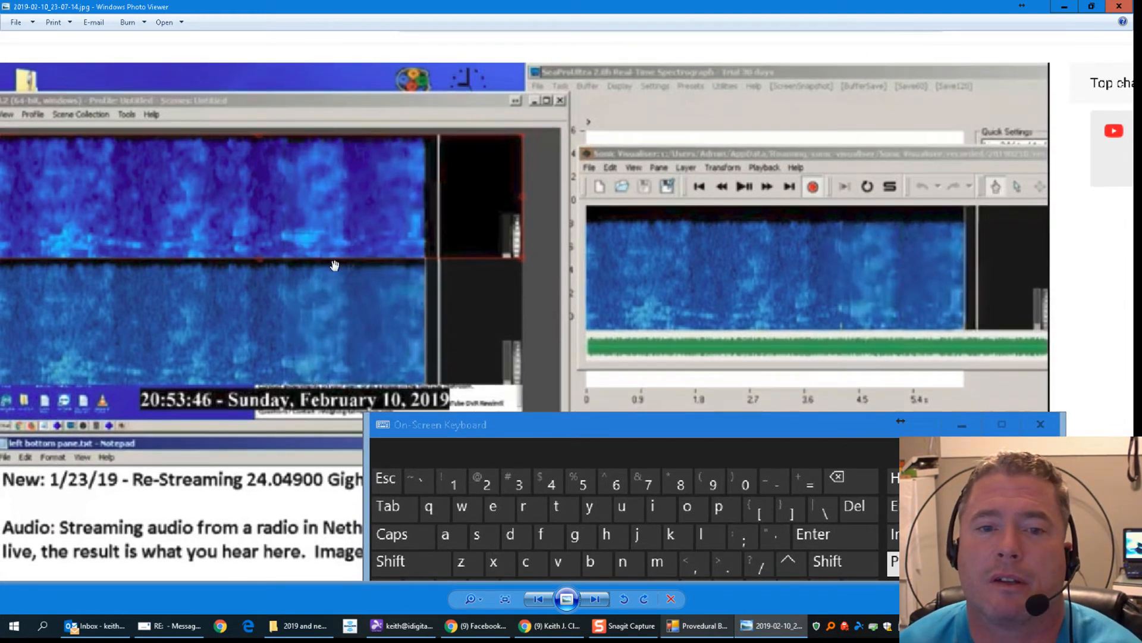
mouse_move(297, 346)
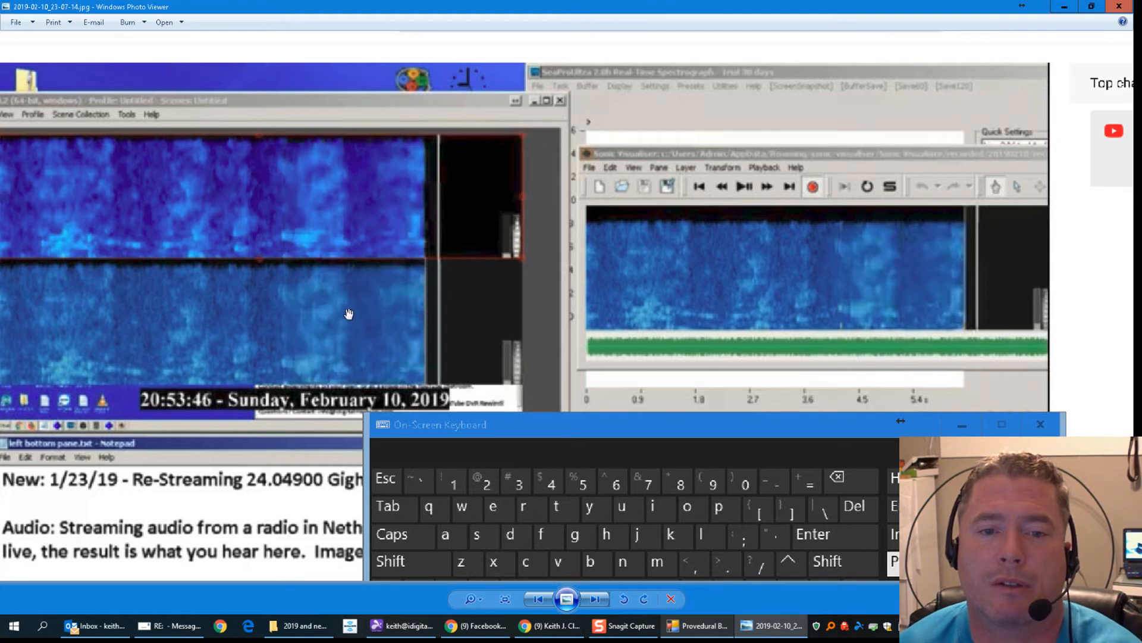
mouse_move(324, 311)
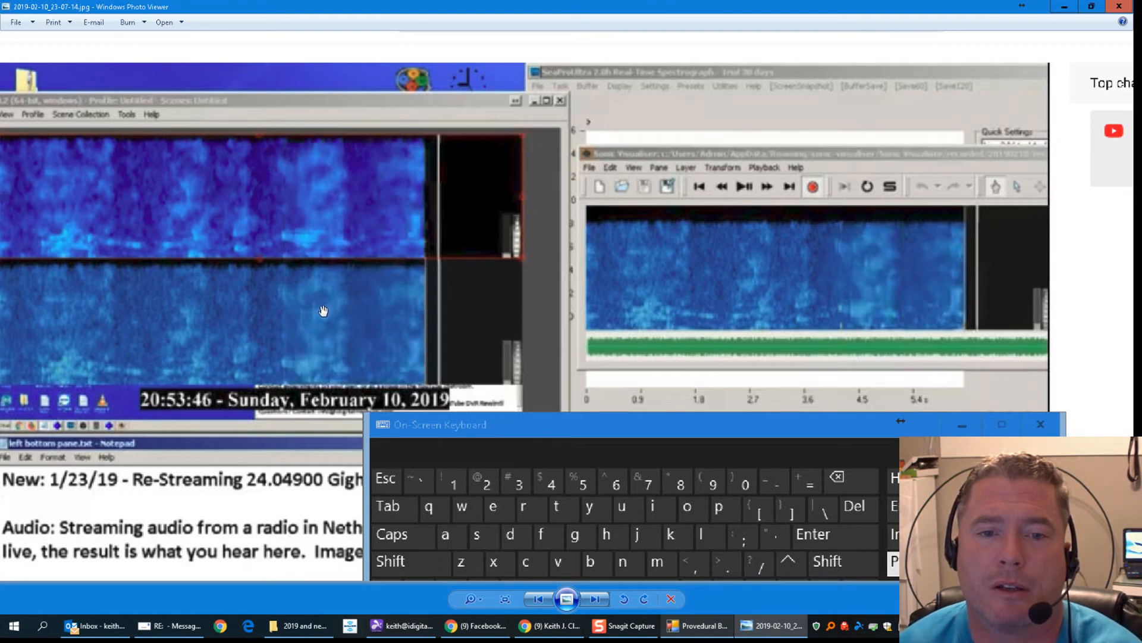
mouse_move(391, 330)
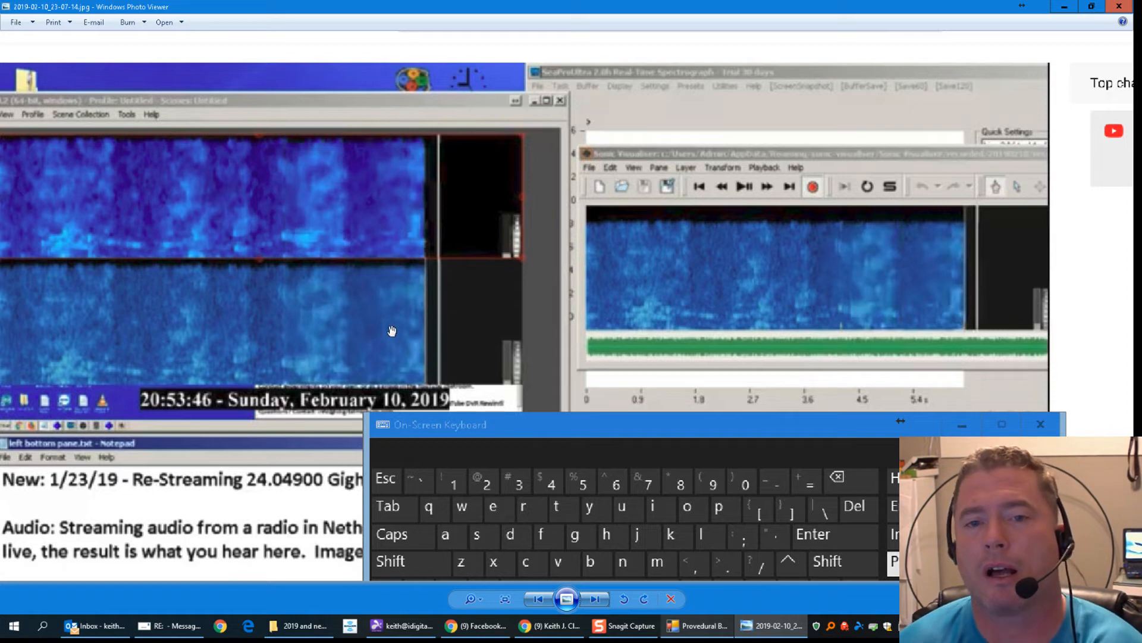
mouse_move(410, 394)
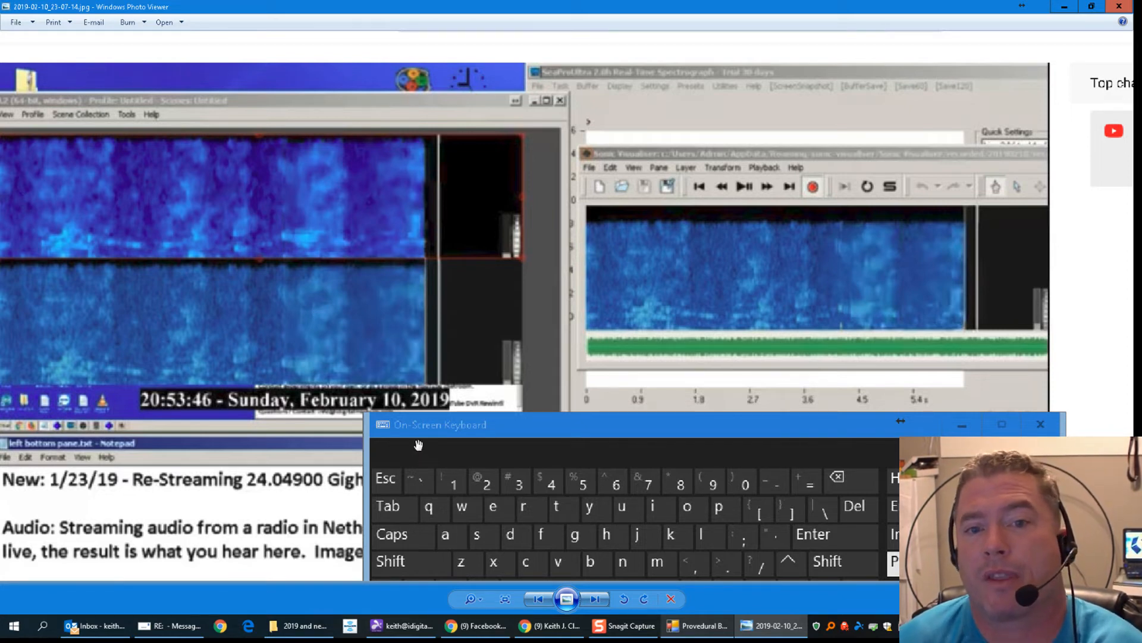
mouse_move(289, 311)
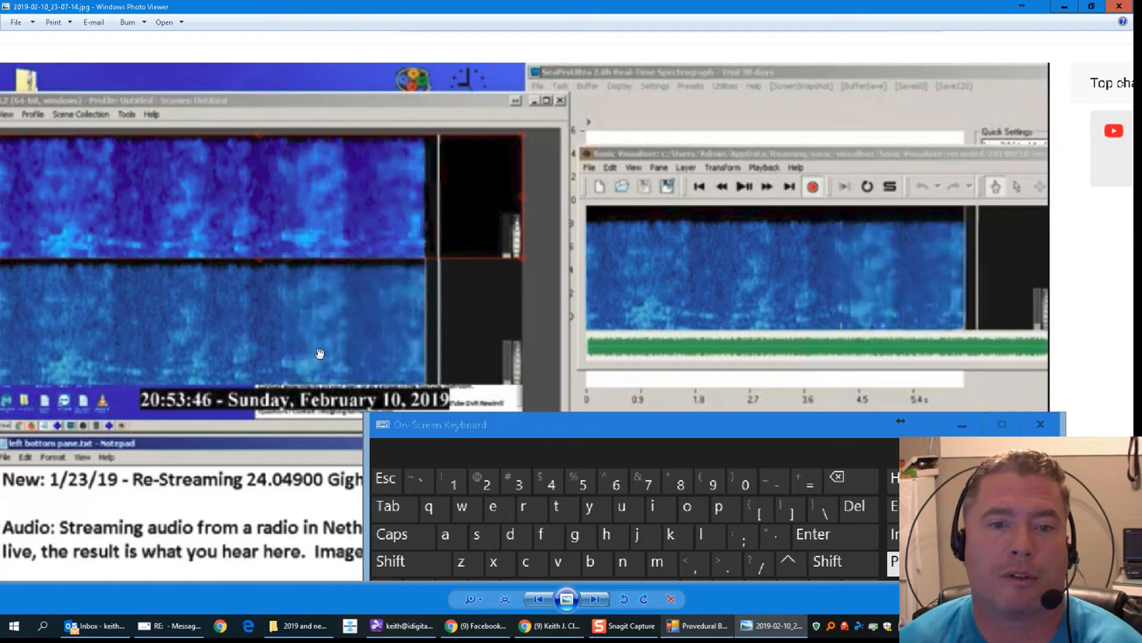
mouse_move(392, 304)
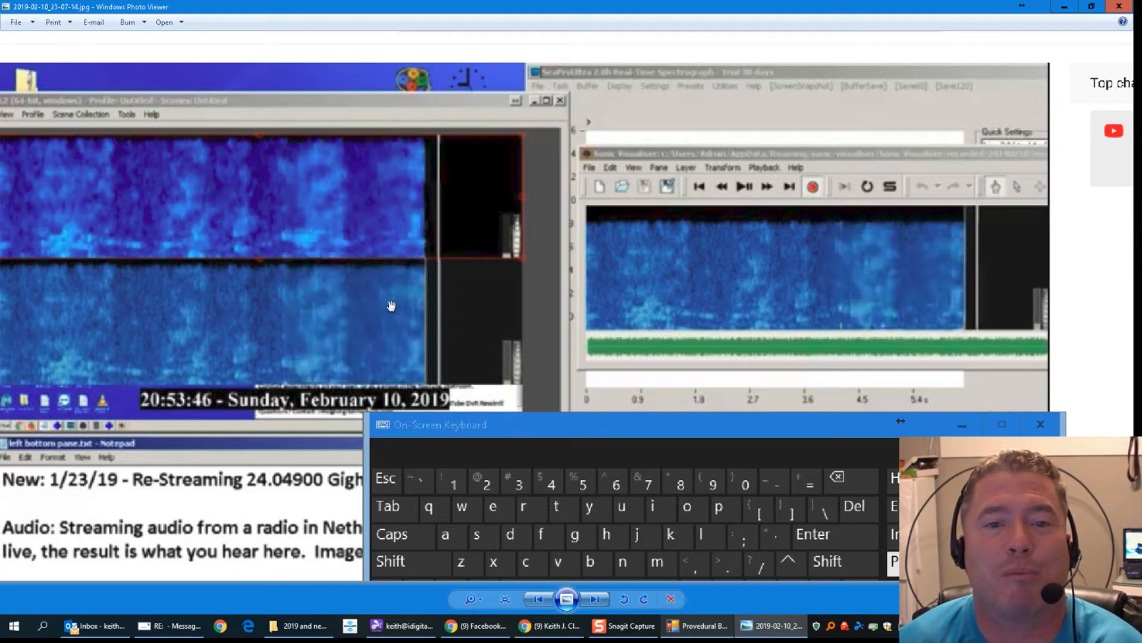
mouse_move(376, 324)
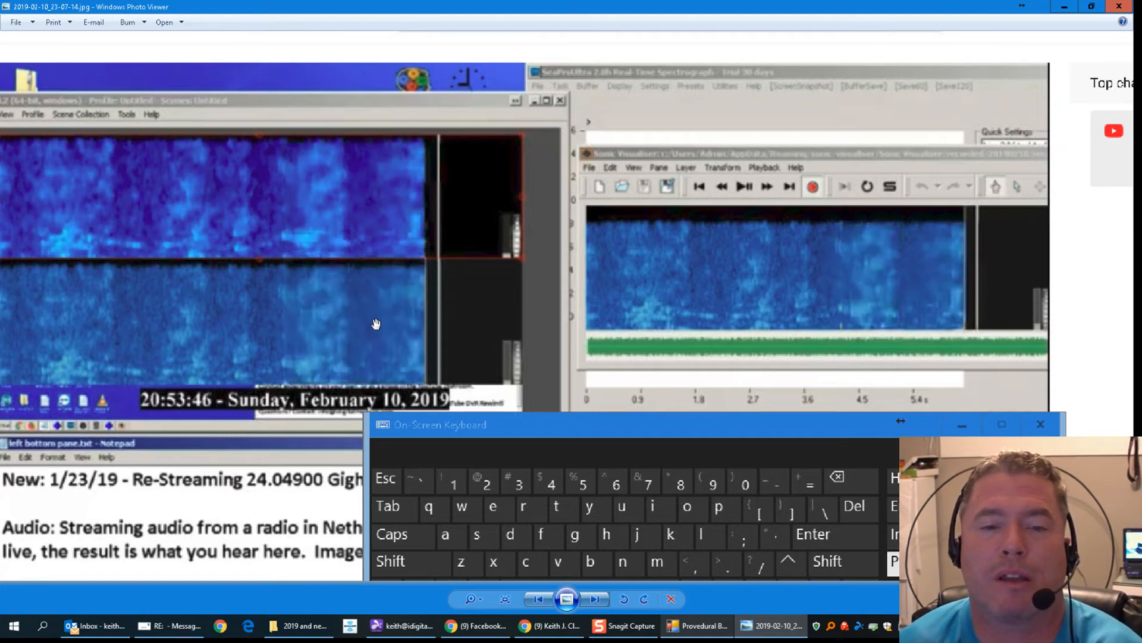
mouse_move(327, 313)
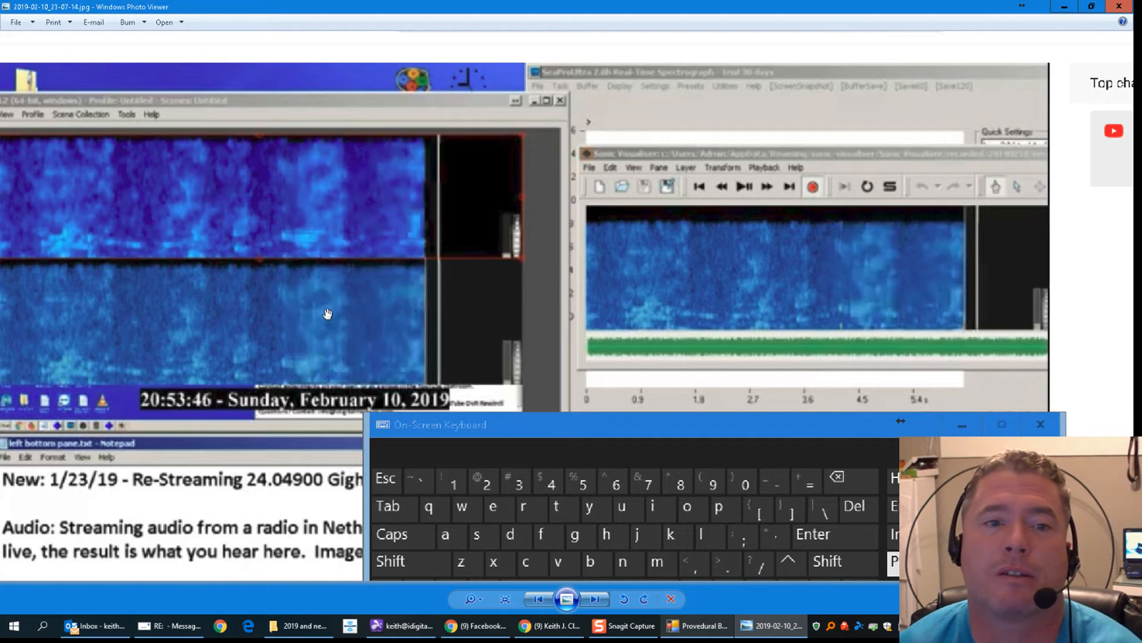
mouse_move(361, 308)
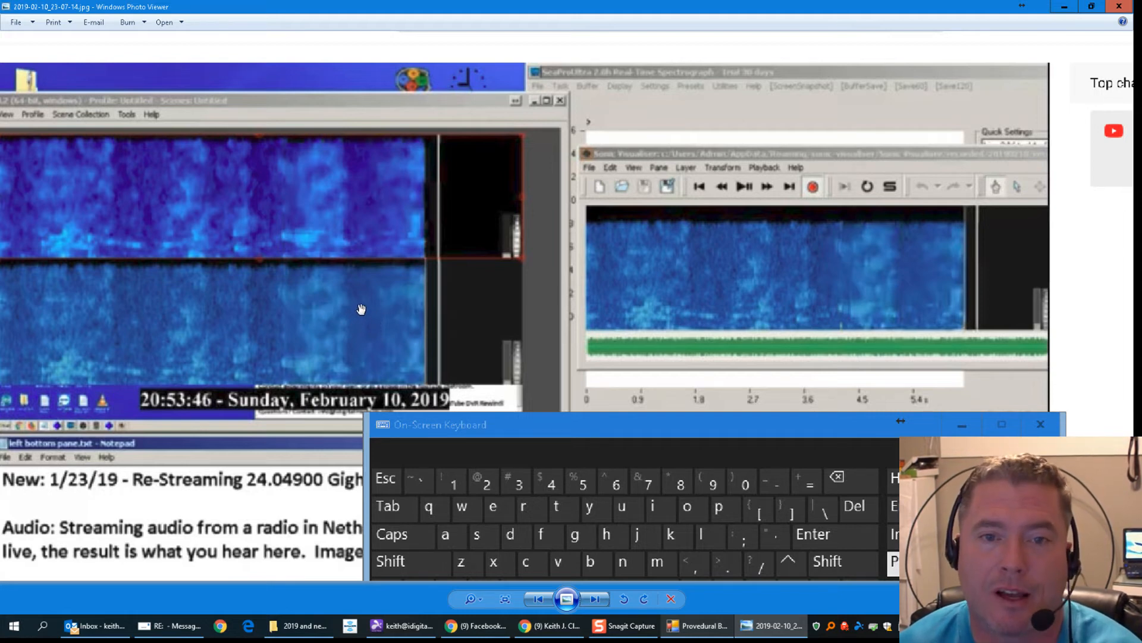
mouse_move(385, 321)
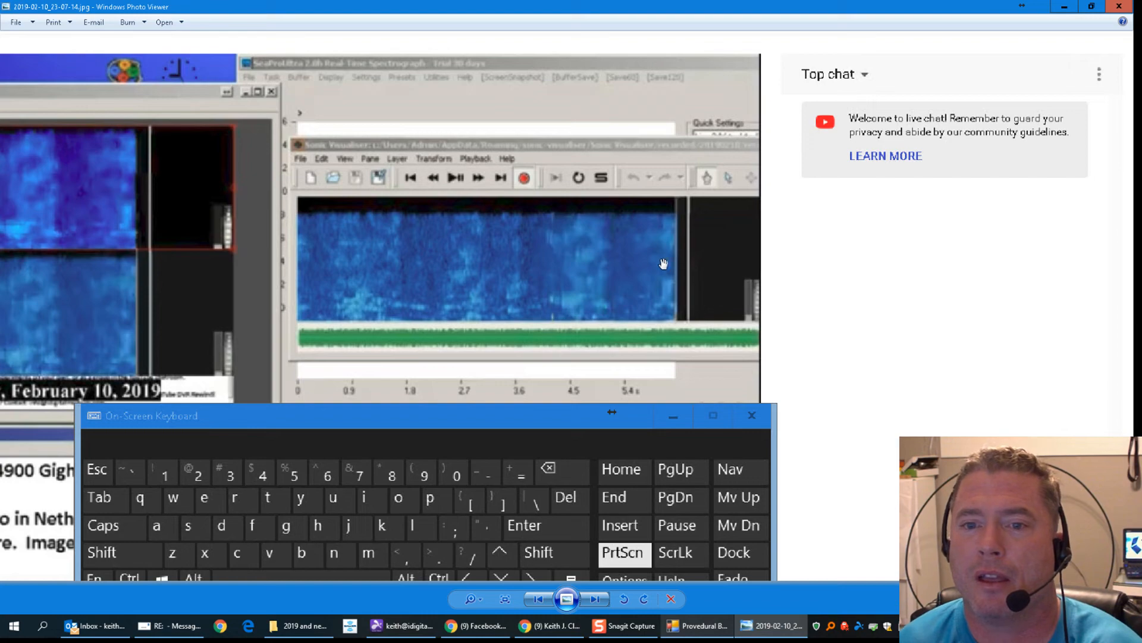
mouse_move(659, 264)
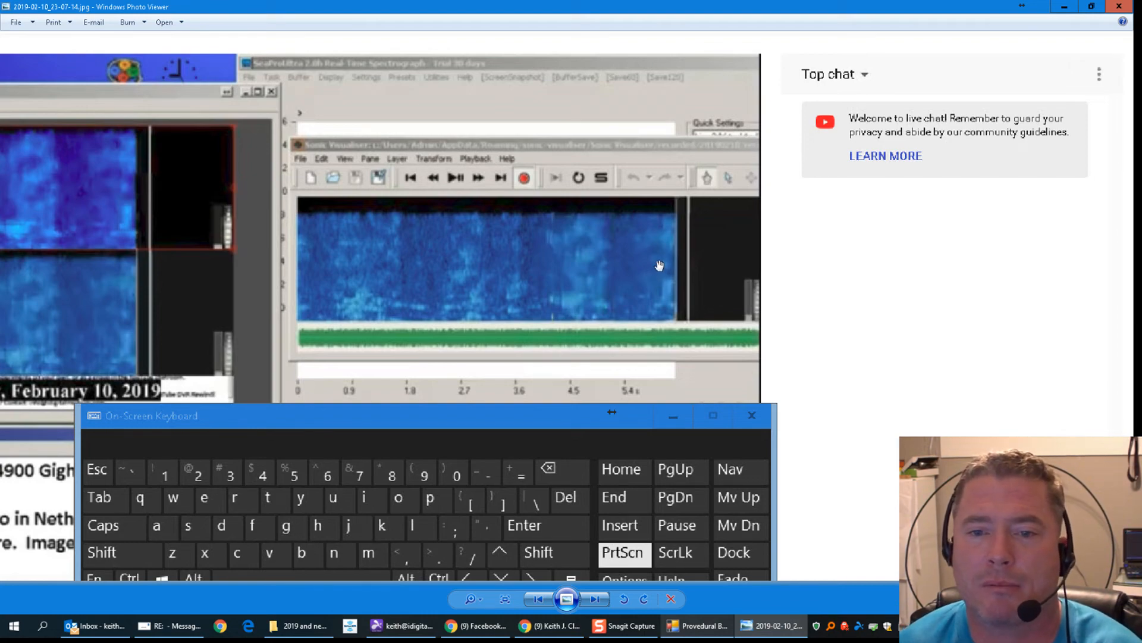
- Scroll the image, advancing to the 21:33:06, February 10, 2019 screenshot
scroll(down, 3)
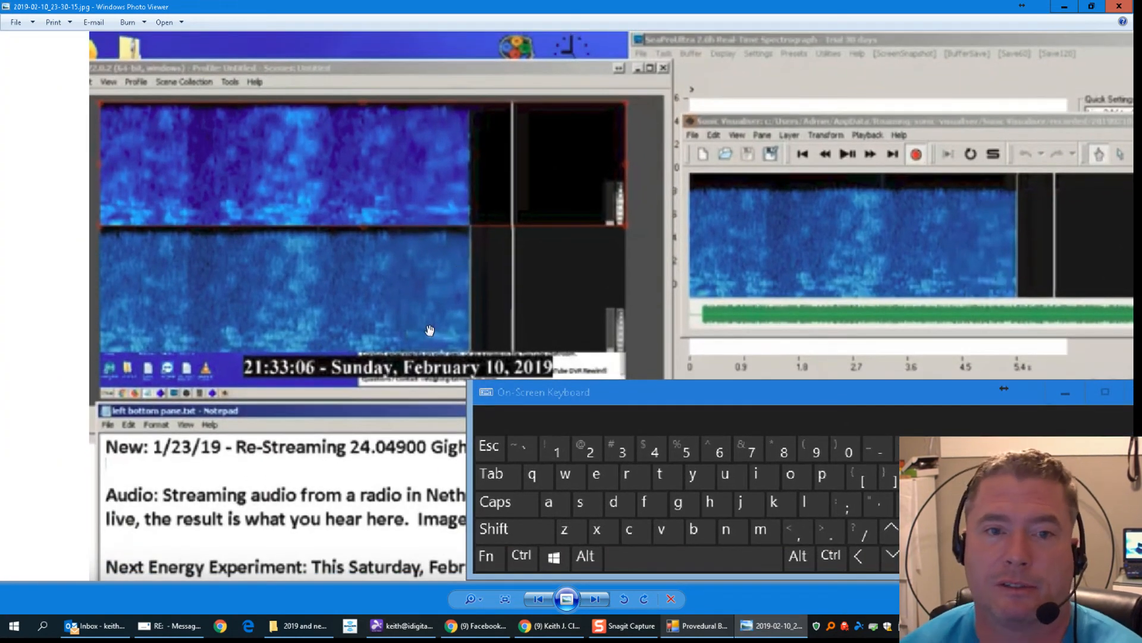
mouse_move(478, 289)
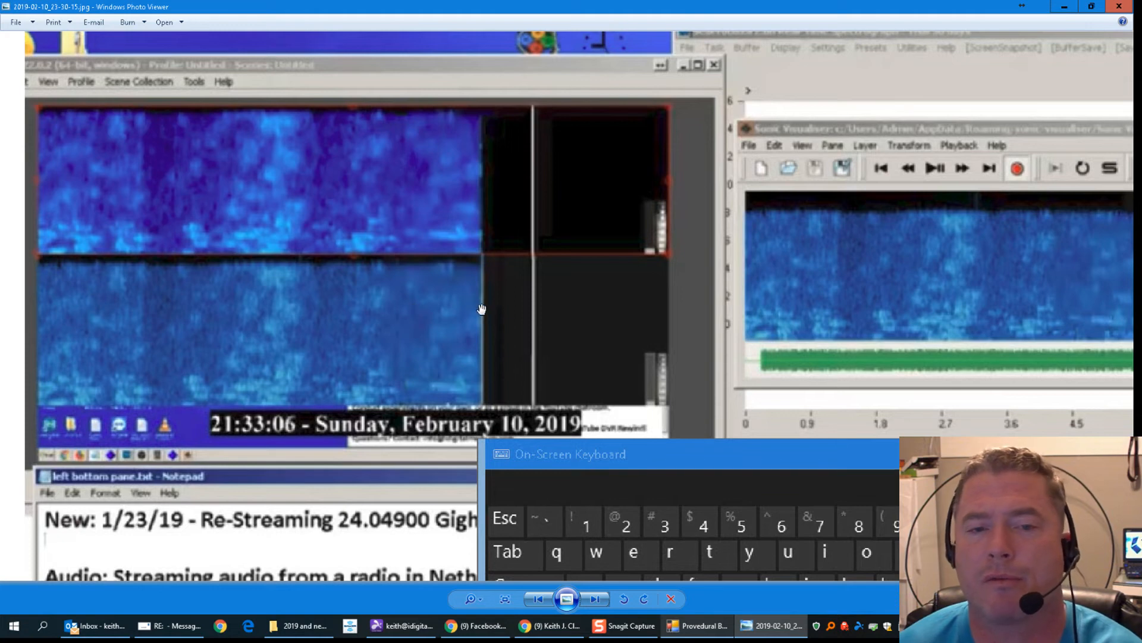
mouse_move(365, 292)
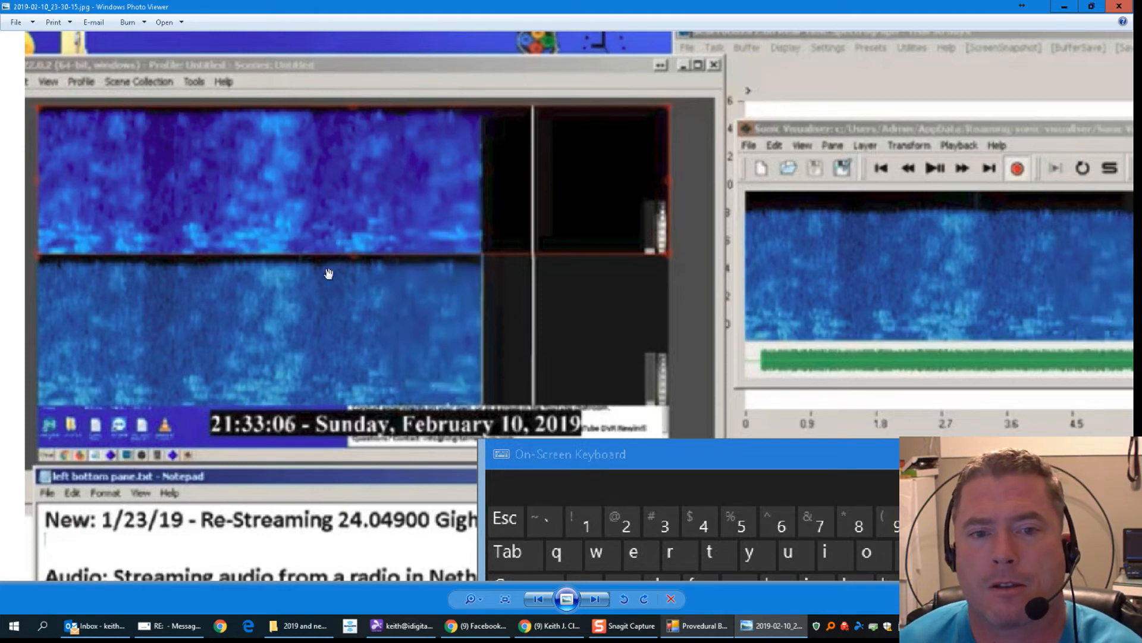
mouse_move(362, 296)
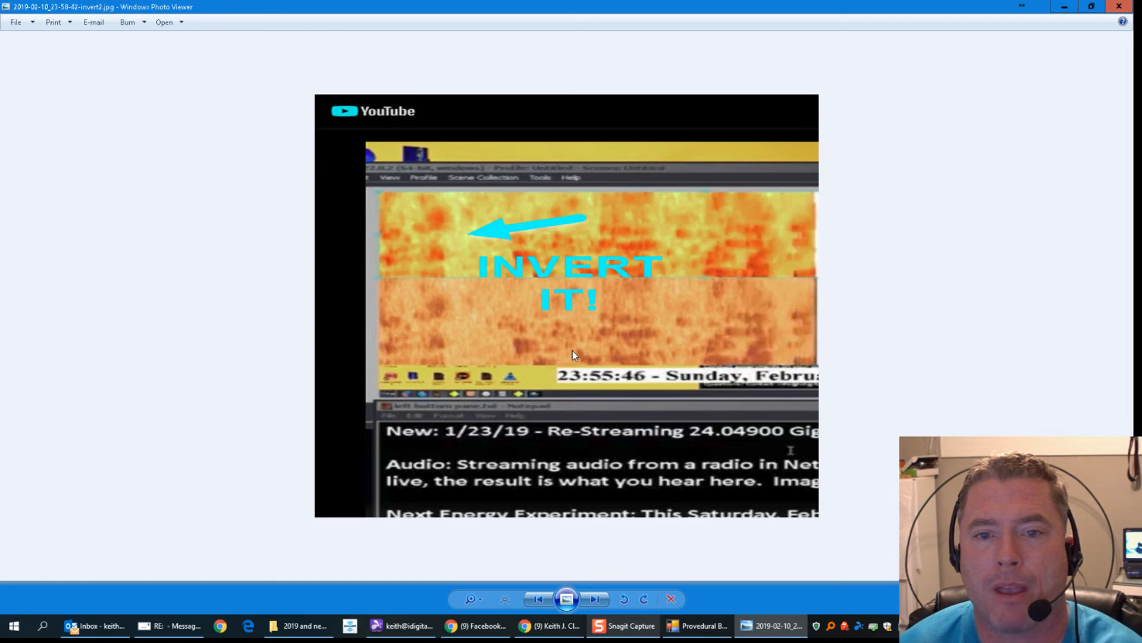
mouse_move(439, 599)
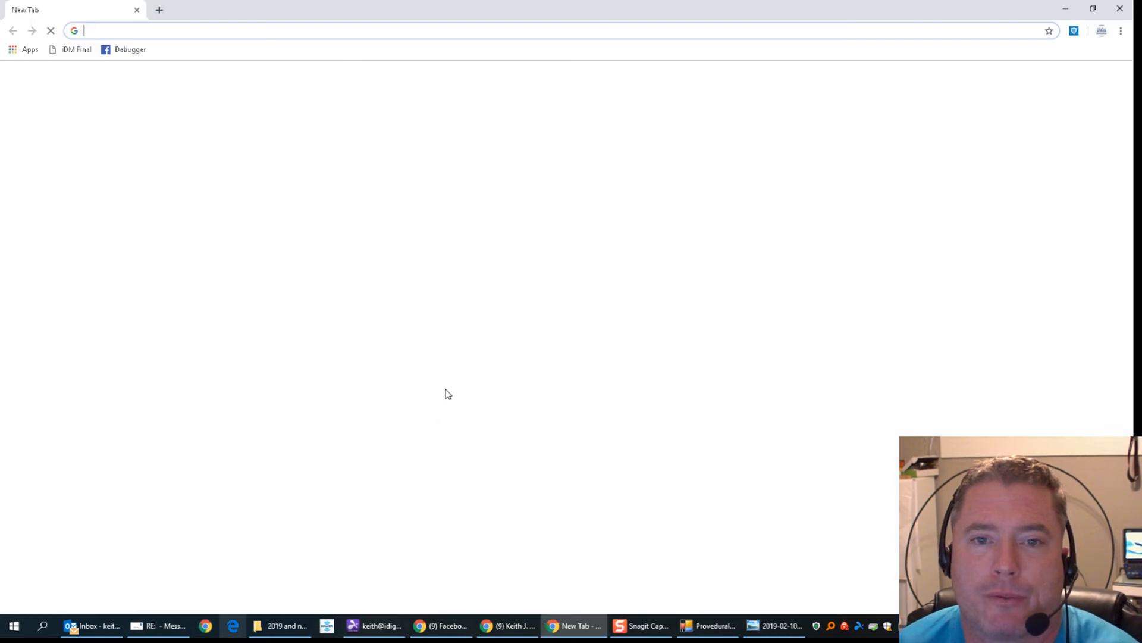
- Type the YouTube address into the new Chrome tab
text(youtube.com)
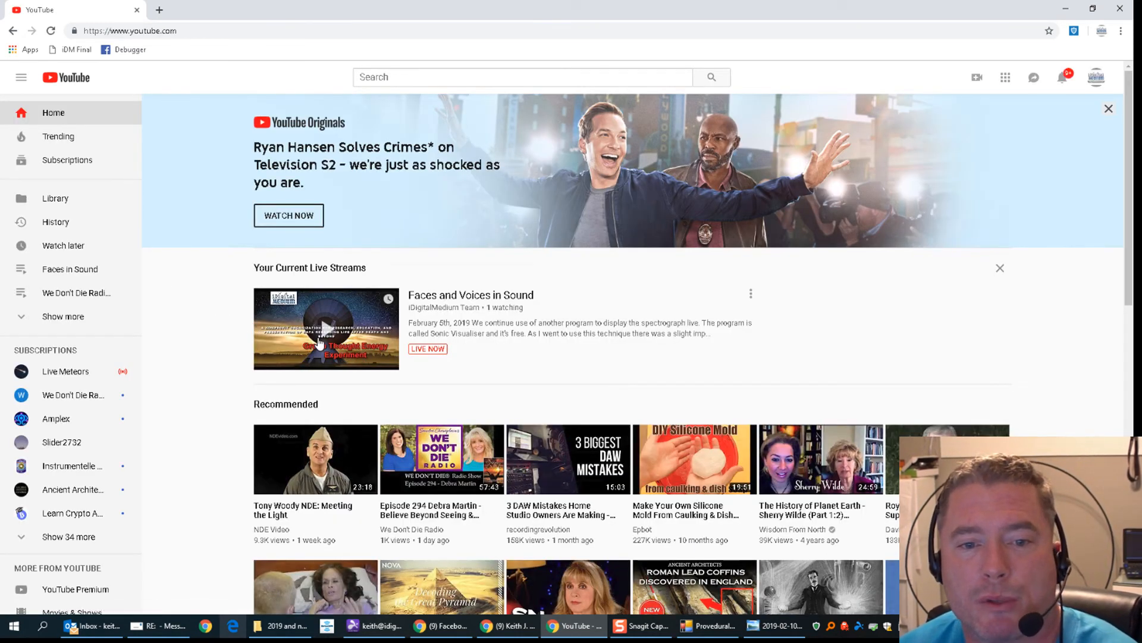
mouse_move(326, 352)
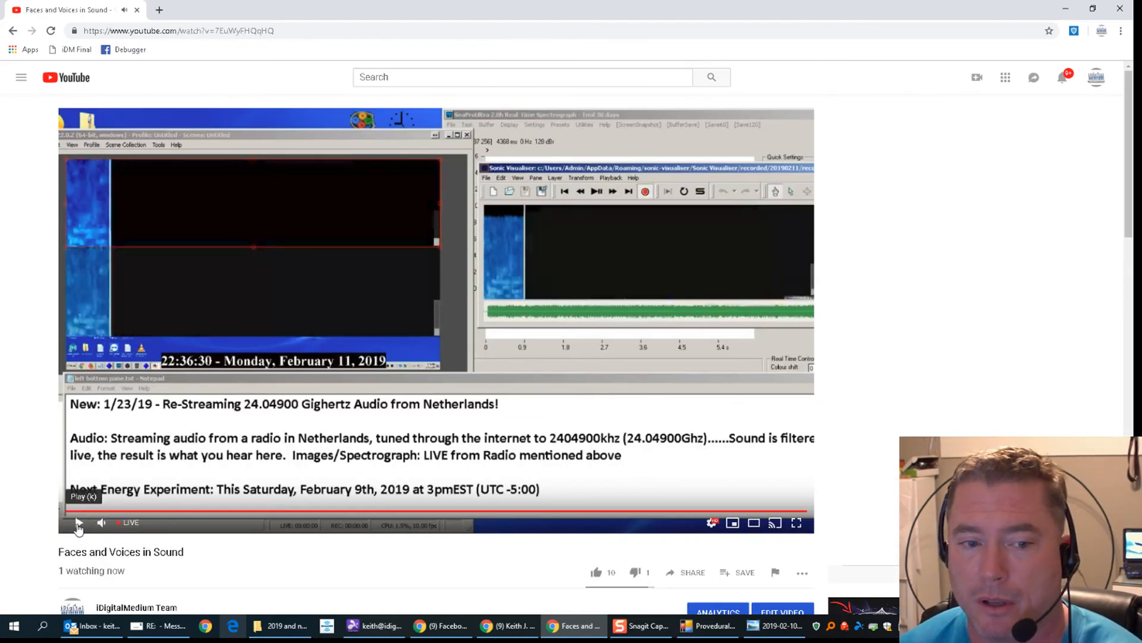
- Play the Faces and Voices in Sound livestream, then pause it at 22:36:43
click(78, 522)
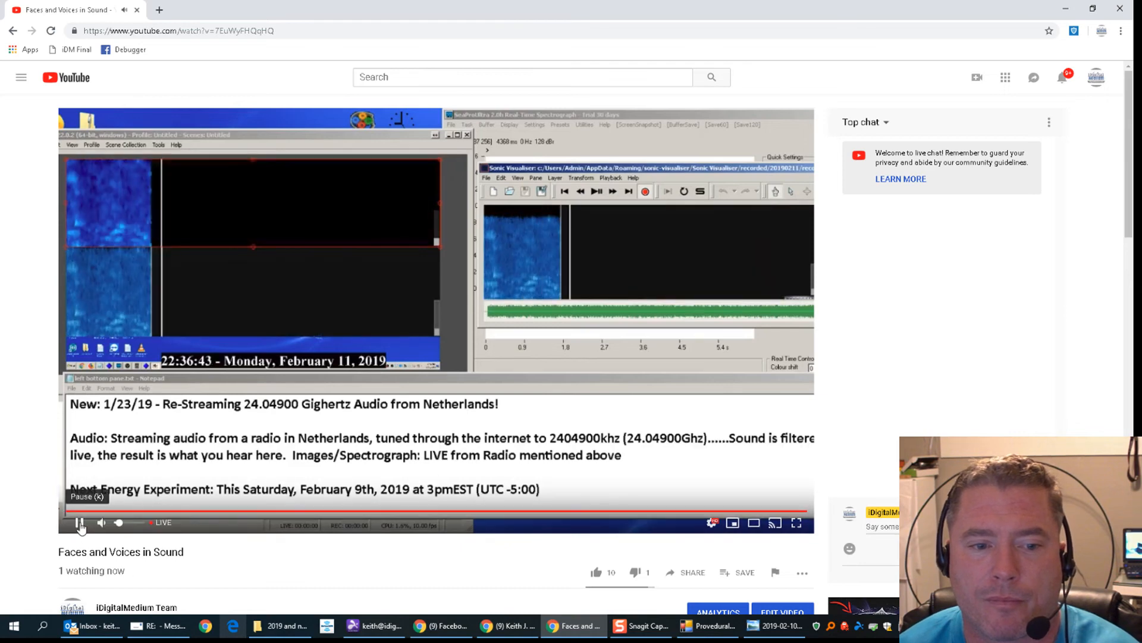
click(78, 523)
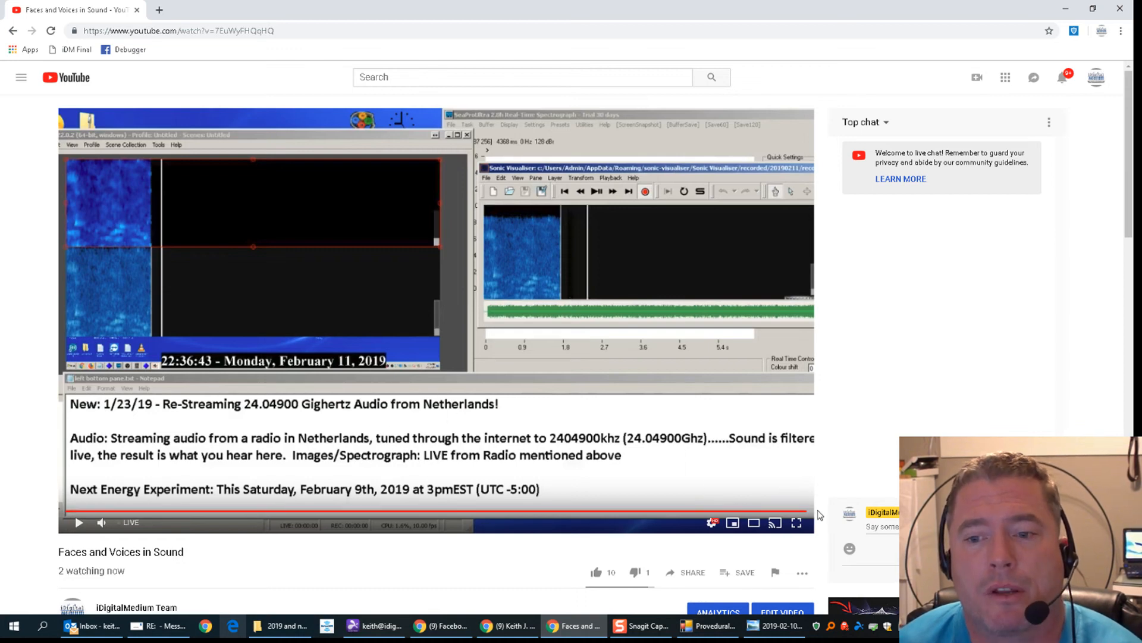
mouse_move(808, 513)
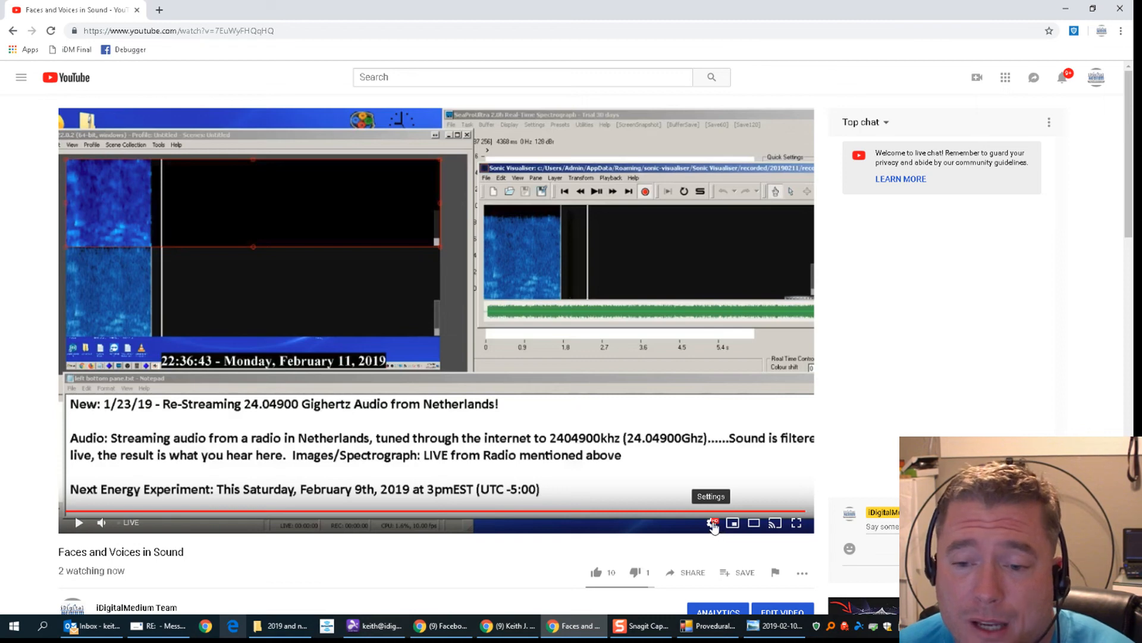
- Pick a speed from the gear Settings menu, then toggle play/pause twice, ending paused
click(713, 522)
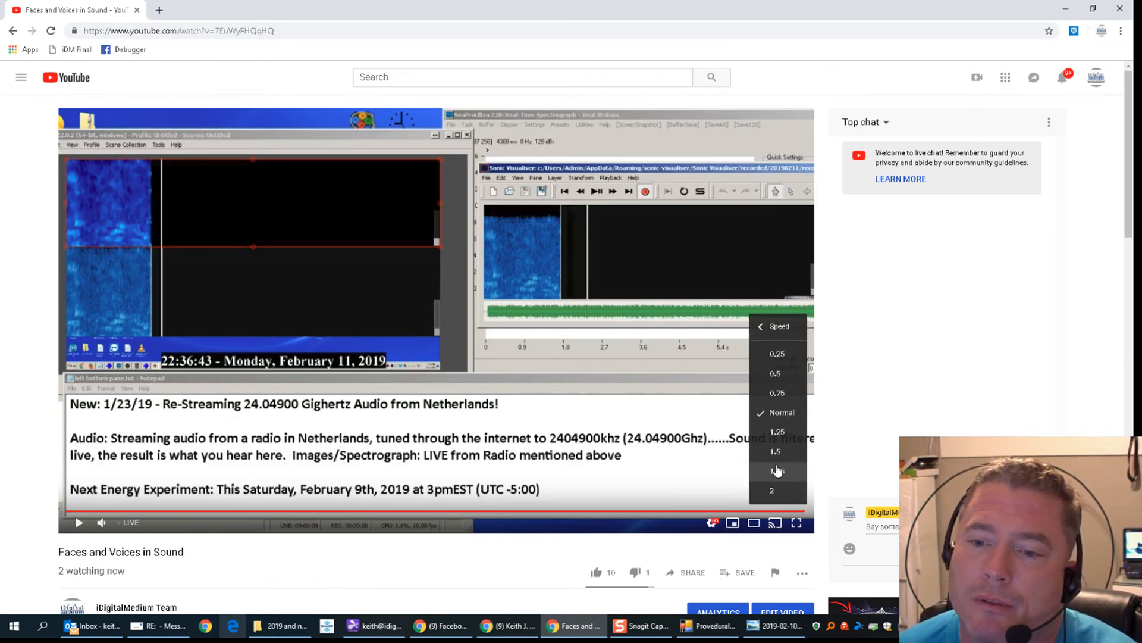
click(778, 470)
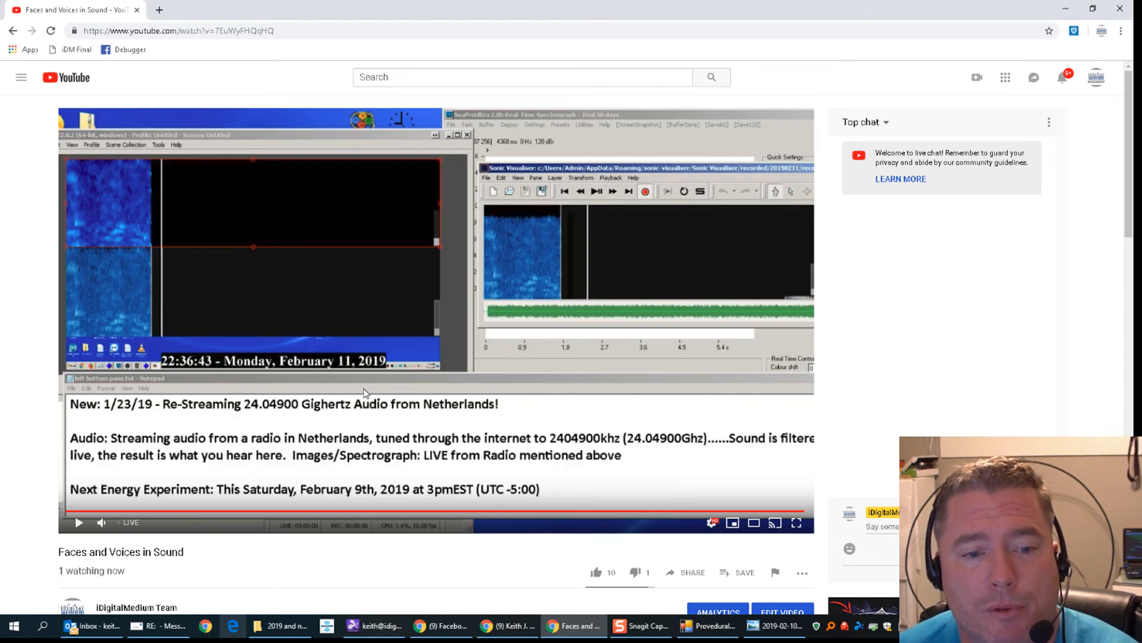
click(78, 522)
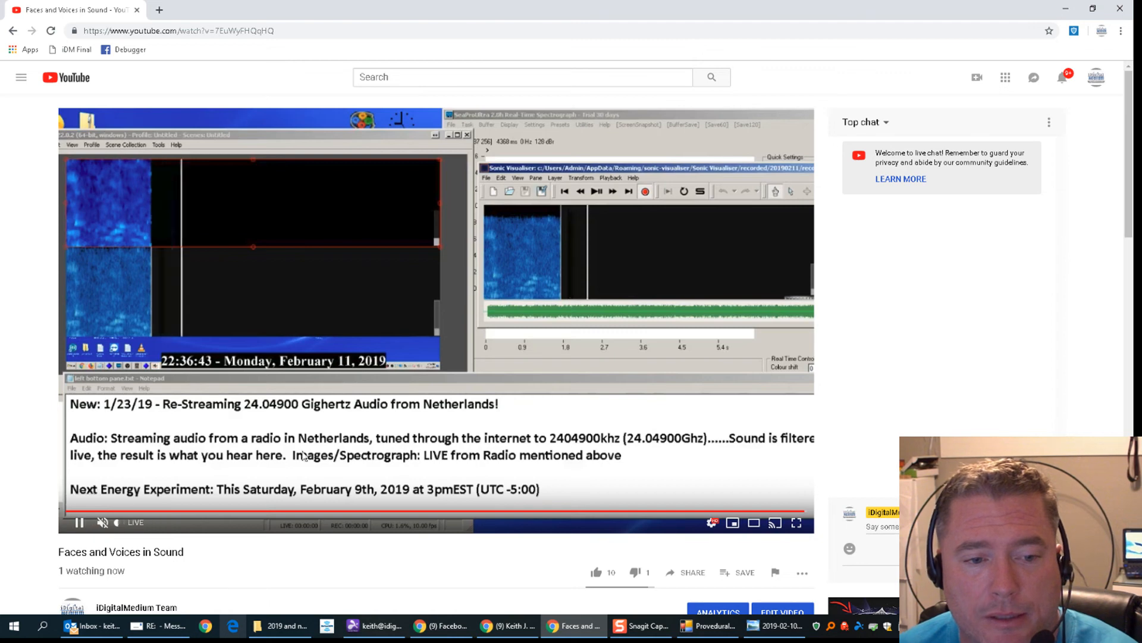
click(78, 522)
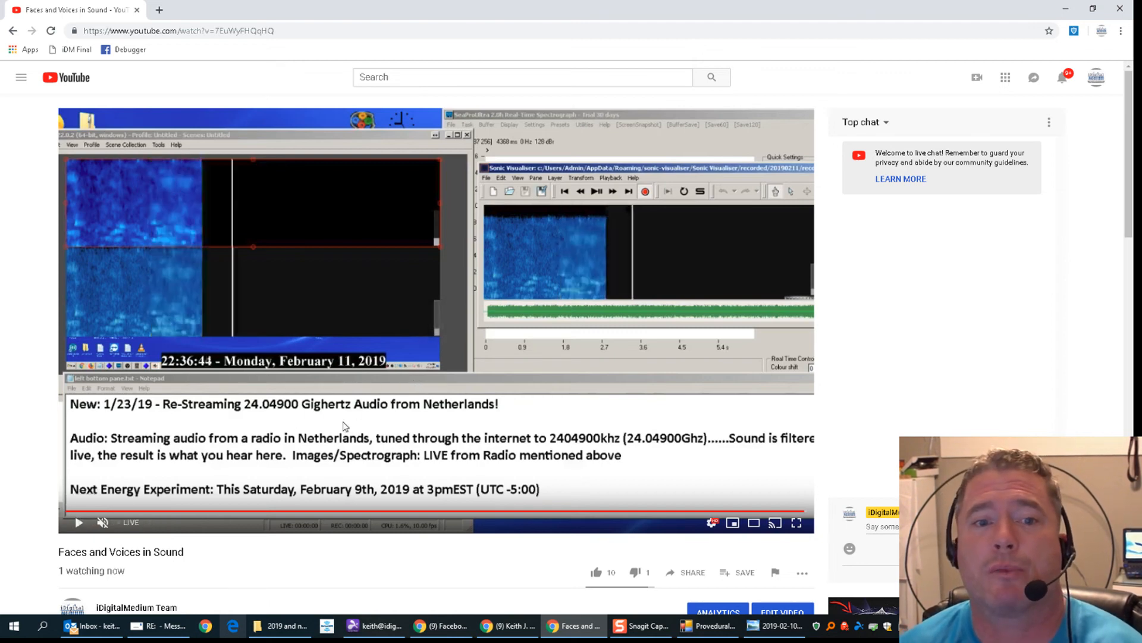
click(78, 523)
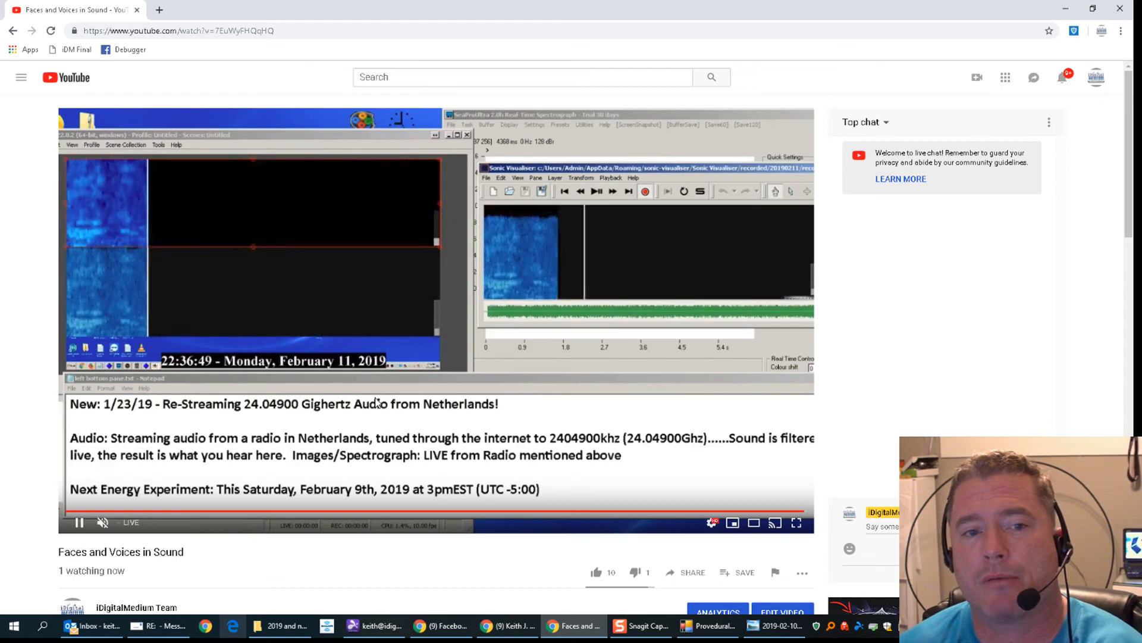
click(79, 522)
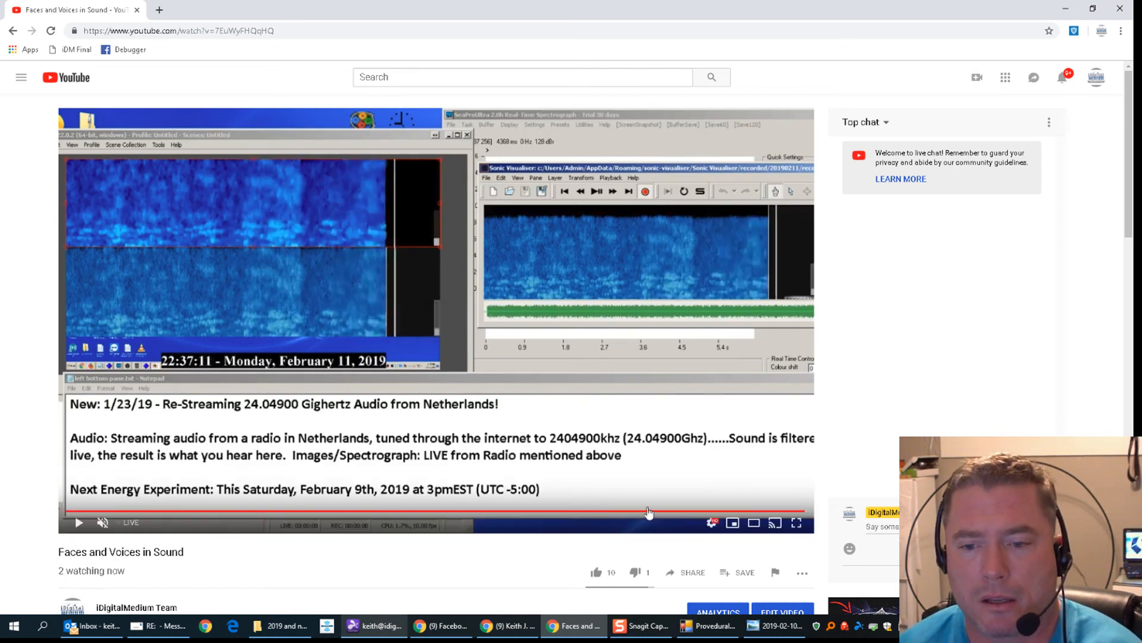
mouse_move(804, 516)
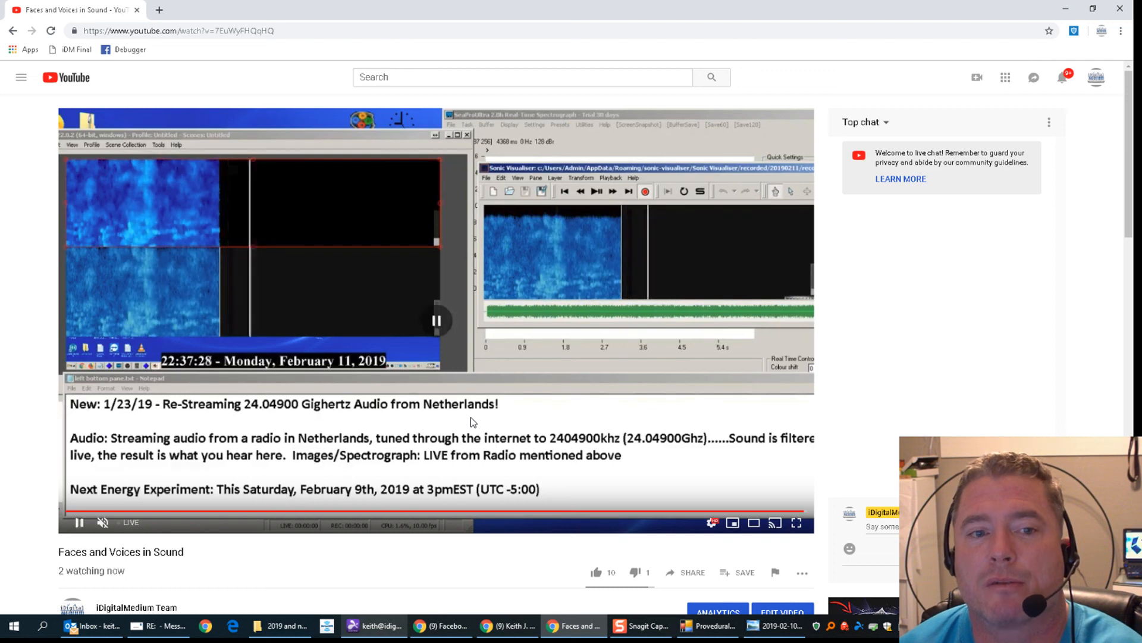
- Pause the livestream after it plays on to 22:37:28
click(78, 523)
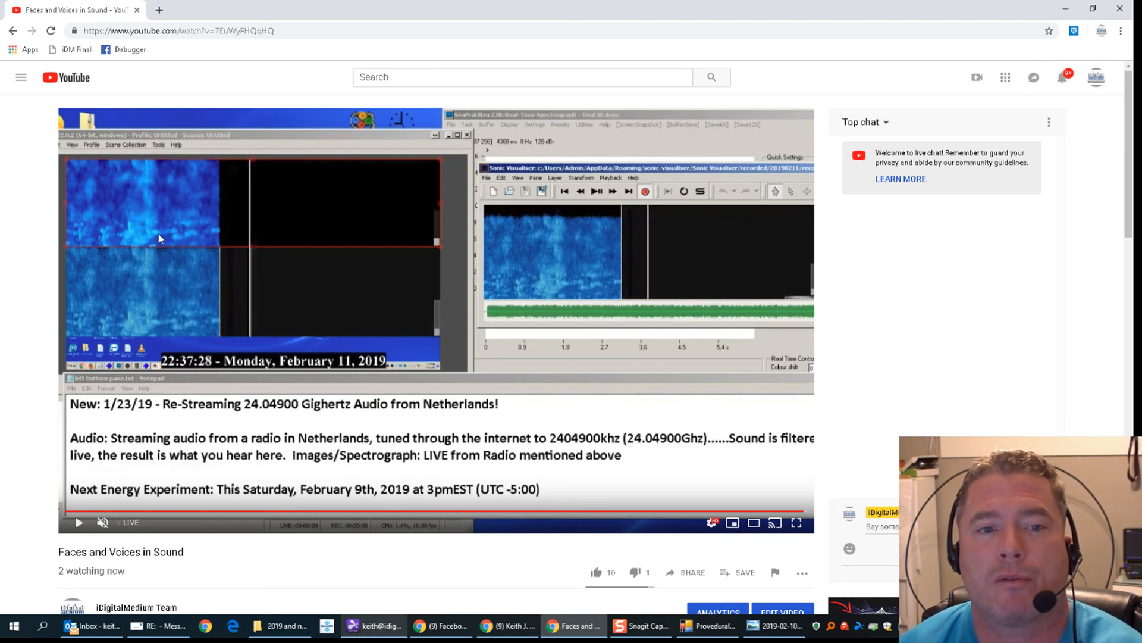